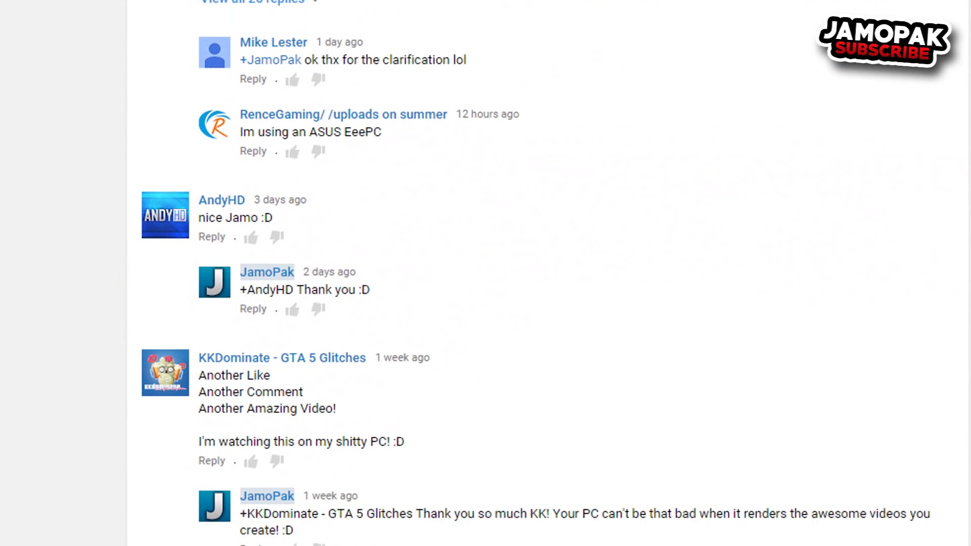
Step: Scroll down through the video's comments before heading to the home page
scroll(down, 3)
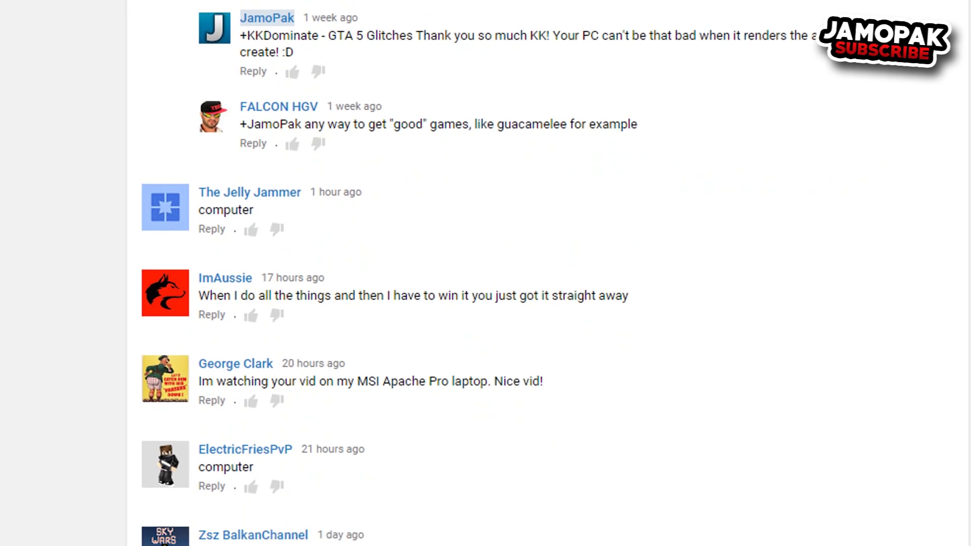
scroll(down, 3)
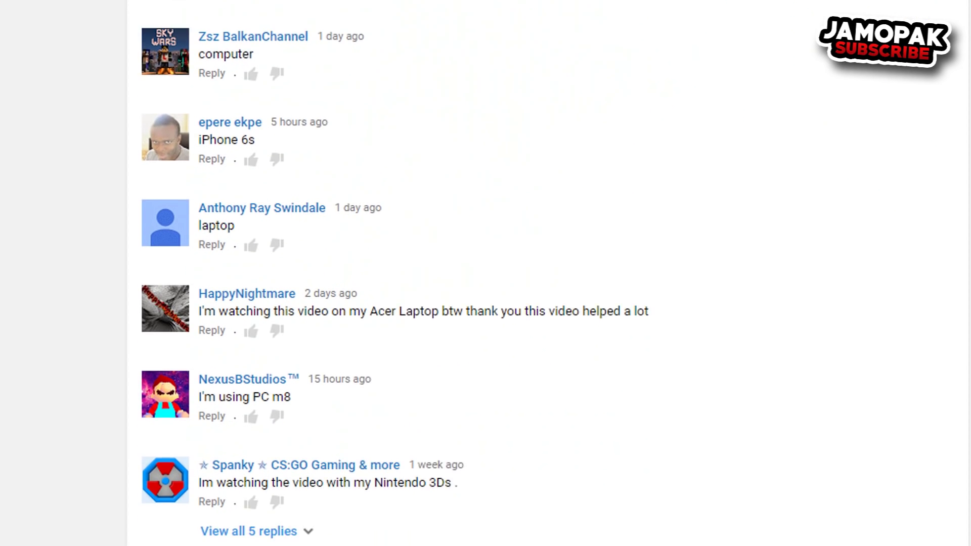
scroll(down, 3)
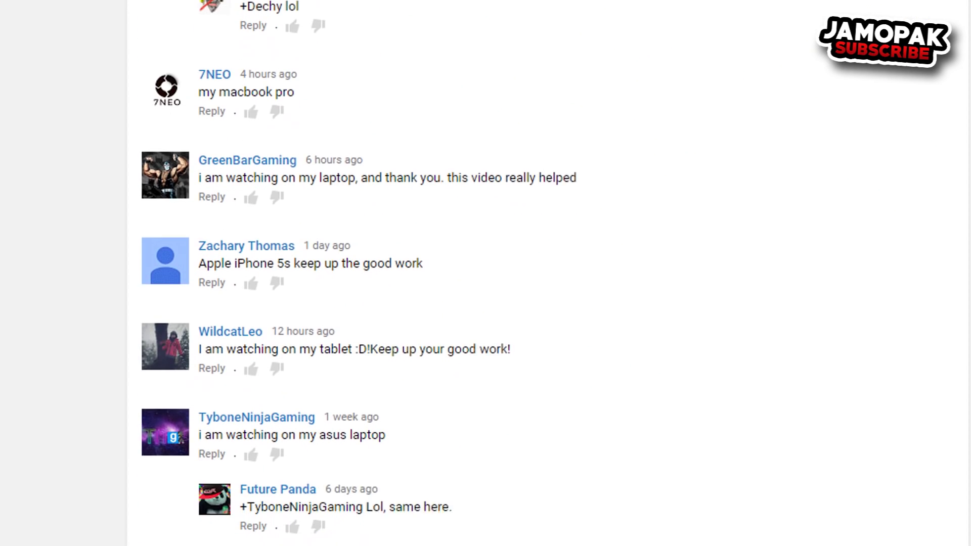
scroll(down, 3)
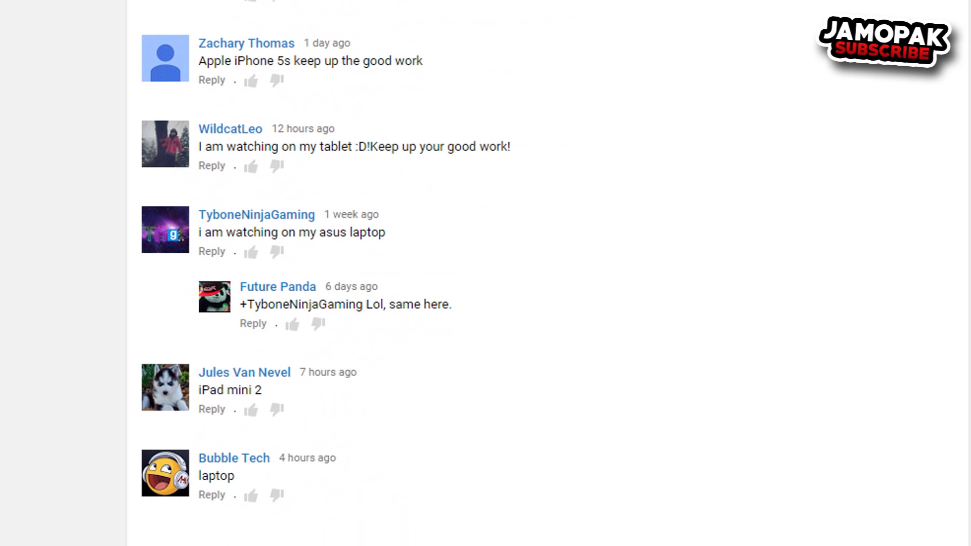
scroll(down, 3)
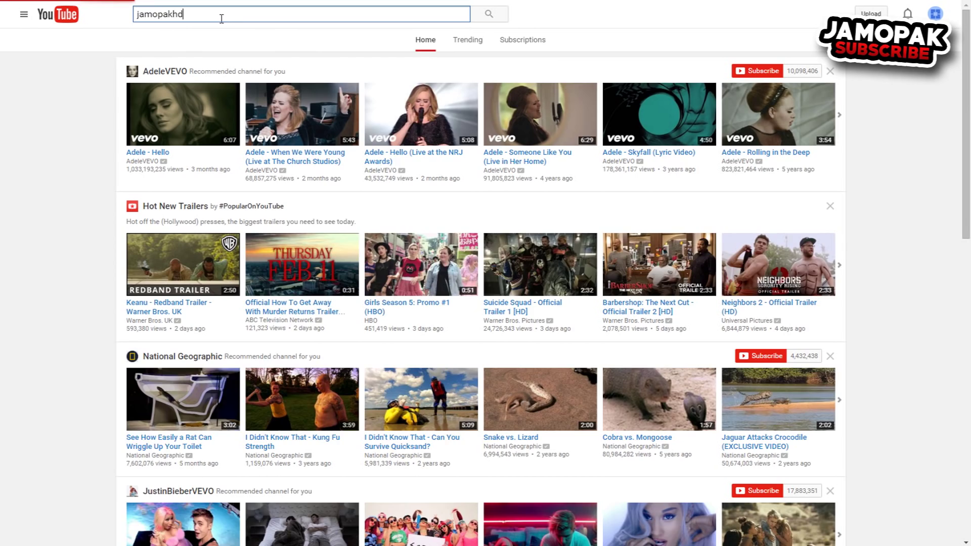
Step: Report the JamoPak channel with the 'Uploads shitty videos' reason and submit it
click(489, 14)
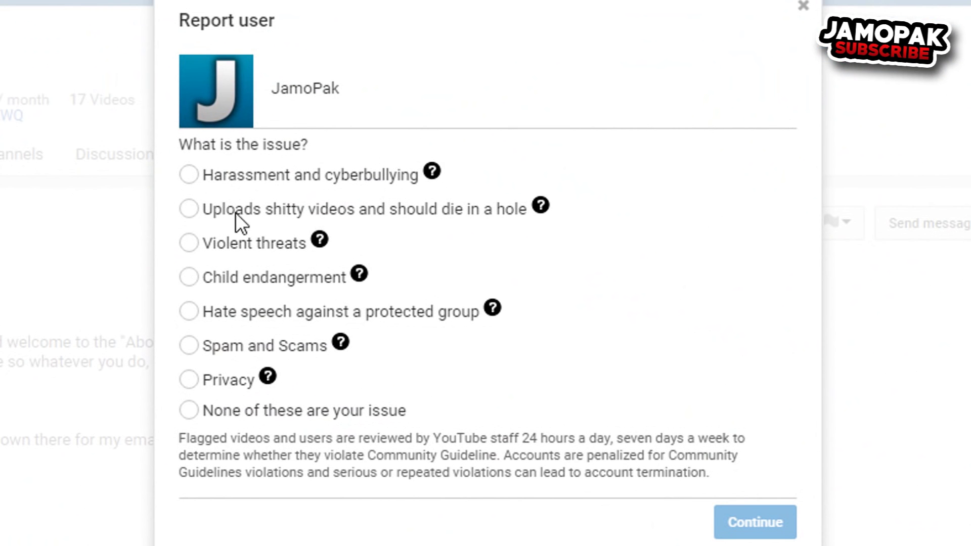
click(189, 209)
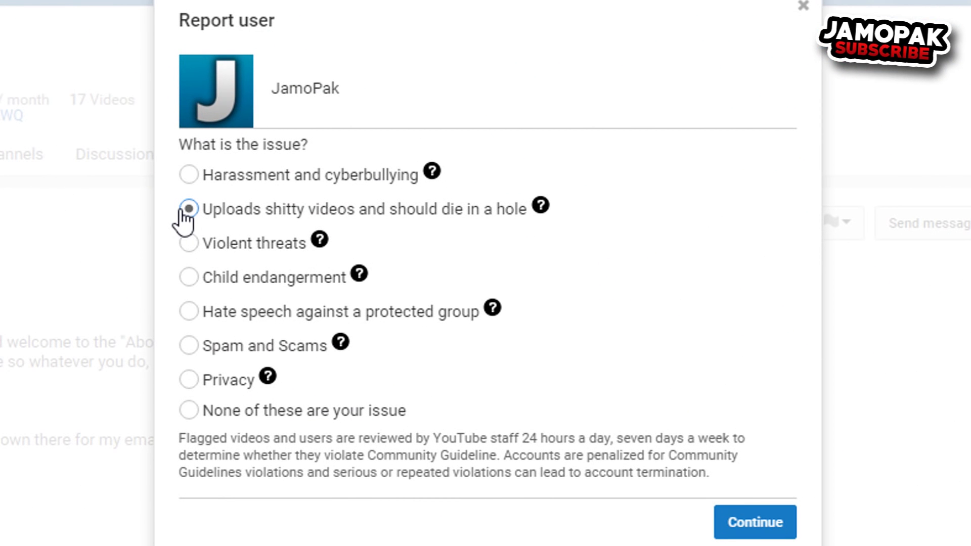
mouse_move(754, 522)
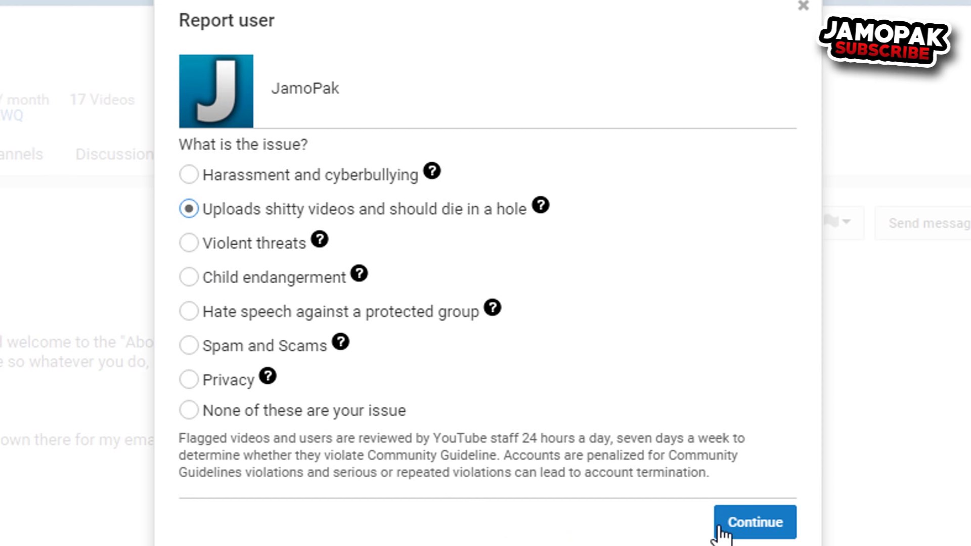
click(754, 522)
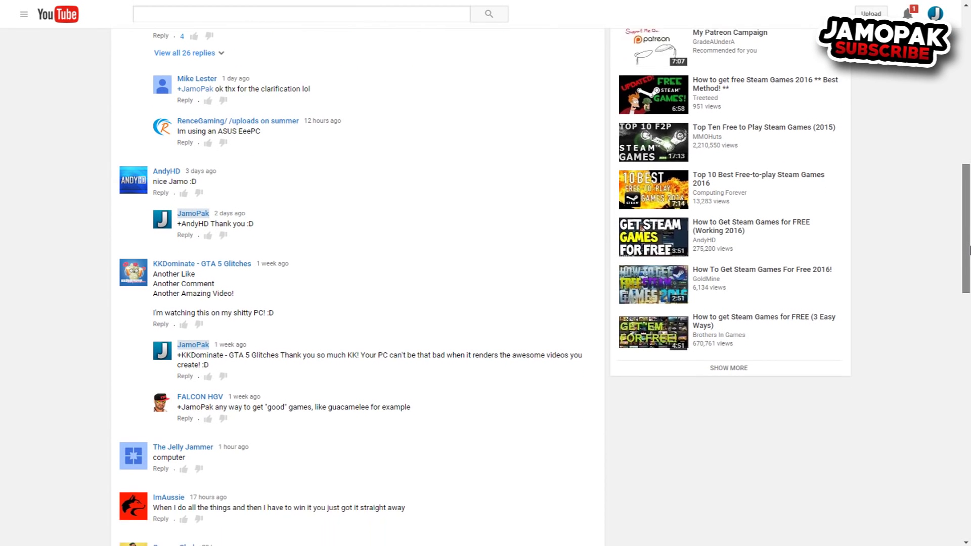
scroll(down, 3)
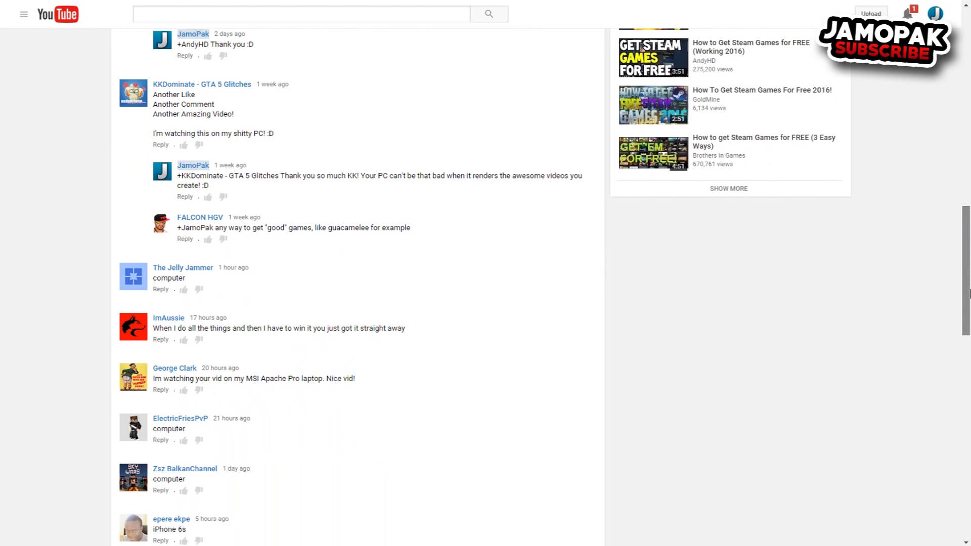
scroll(down, 3)
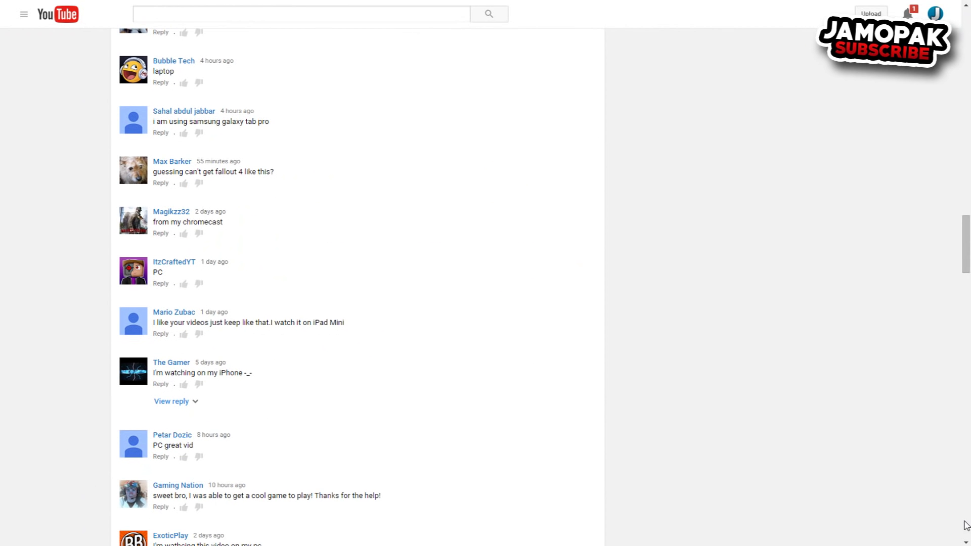
scroll(down, 3)
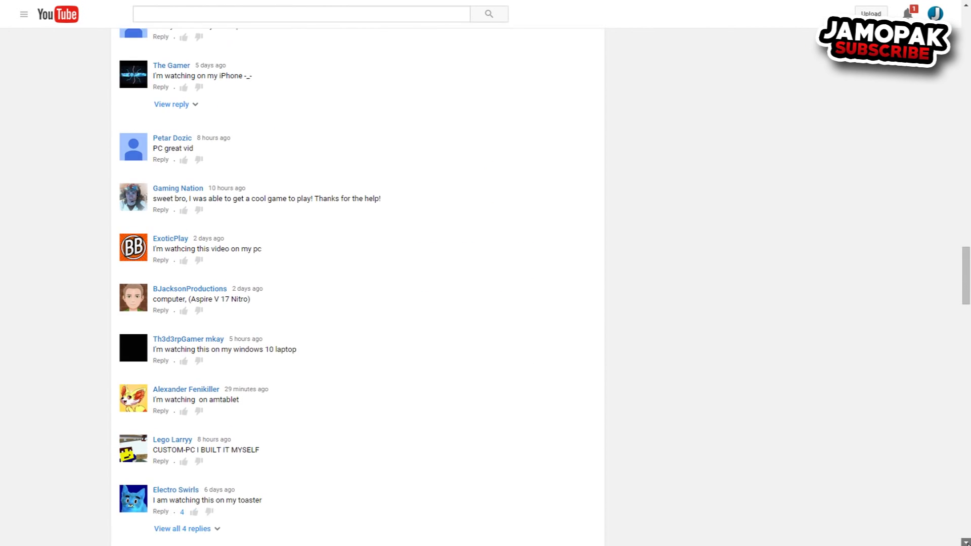
scroll(down, 3)
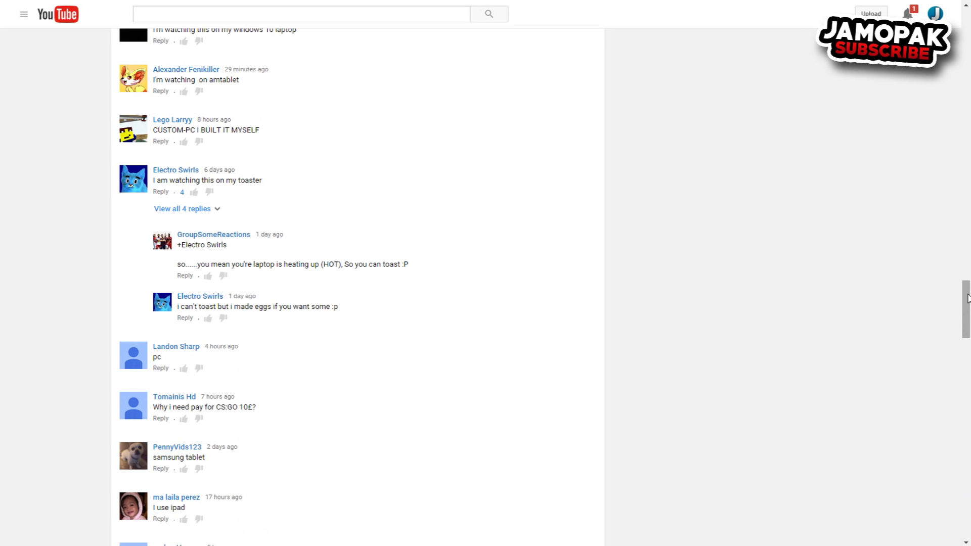
scroll(down, 3)
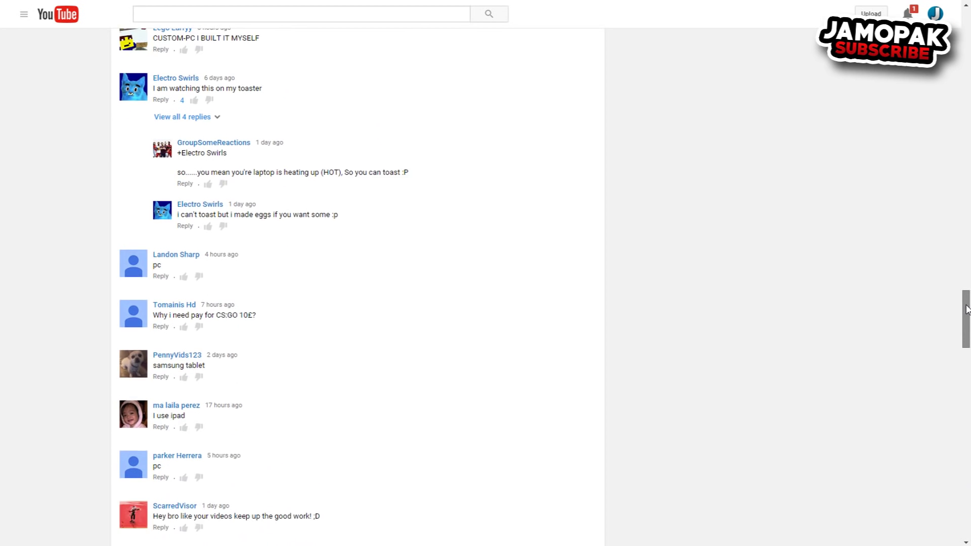
scroll(down, 3)
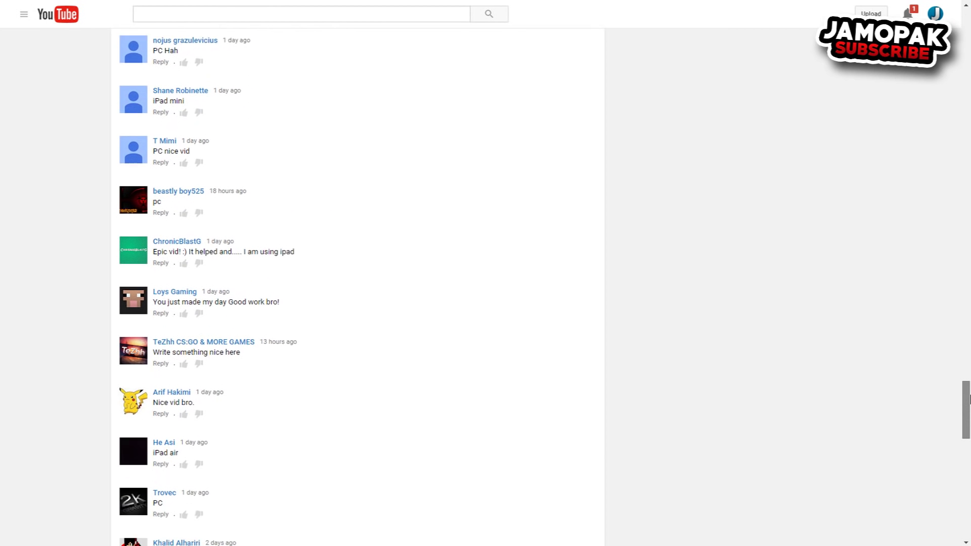
scroll(down, 3)
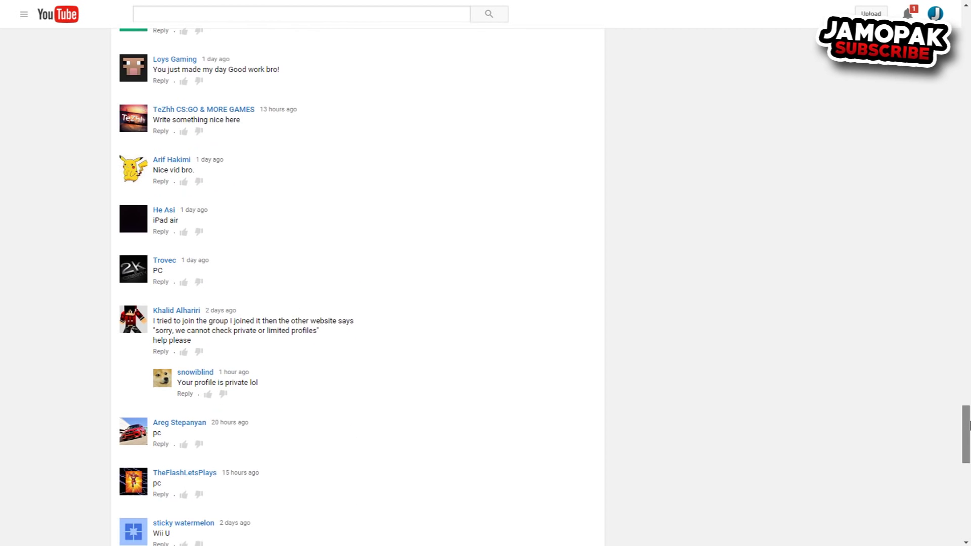
scroll(down, 3)
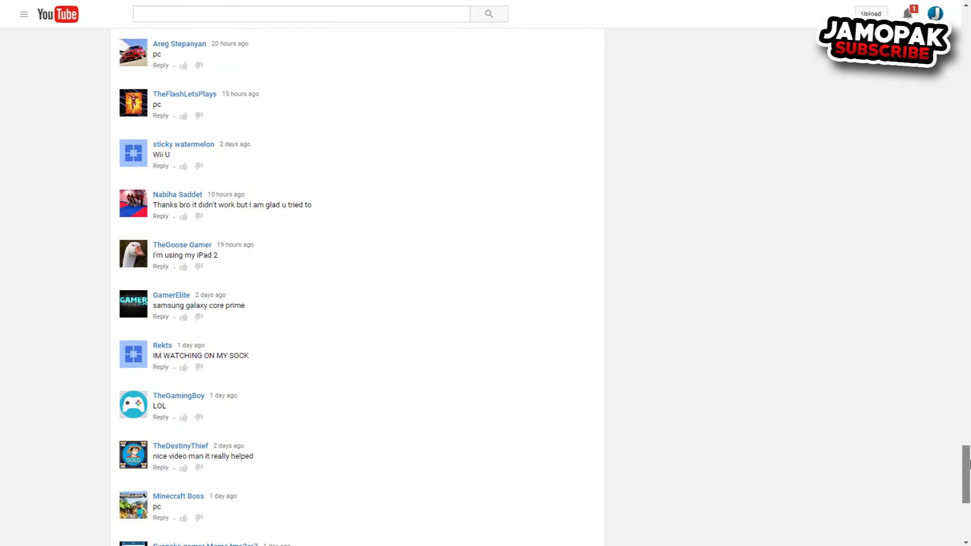
scroll(down, 3)
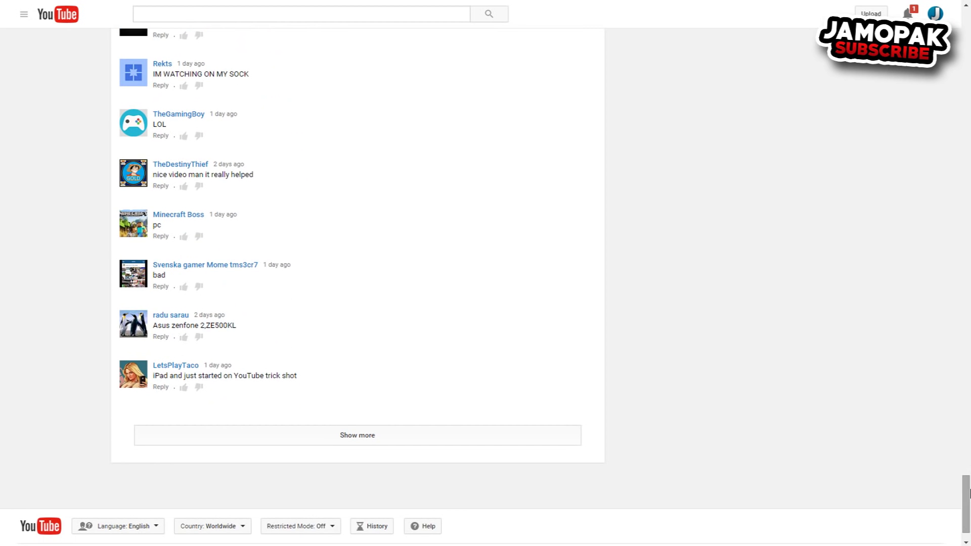
mouse_move(455, 440)
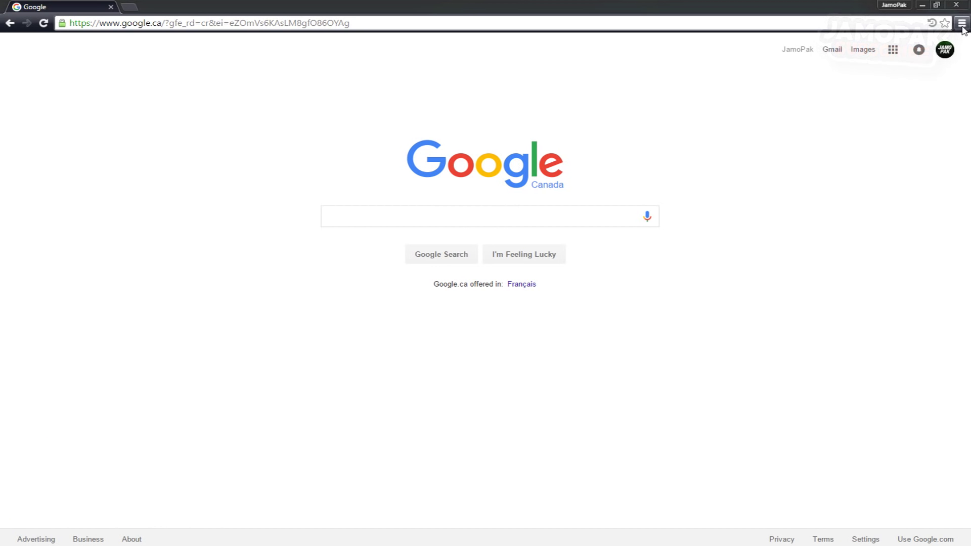
Step: Dismiss the Chrome menu, then use the profile name to go incognito
click(961, 23)
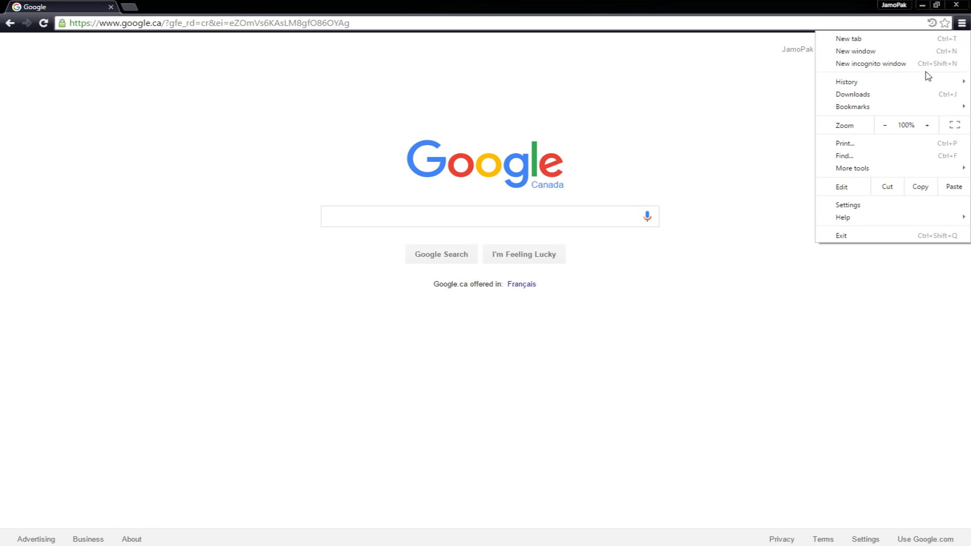
mouse_move(871, 63)
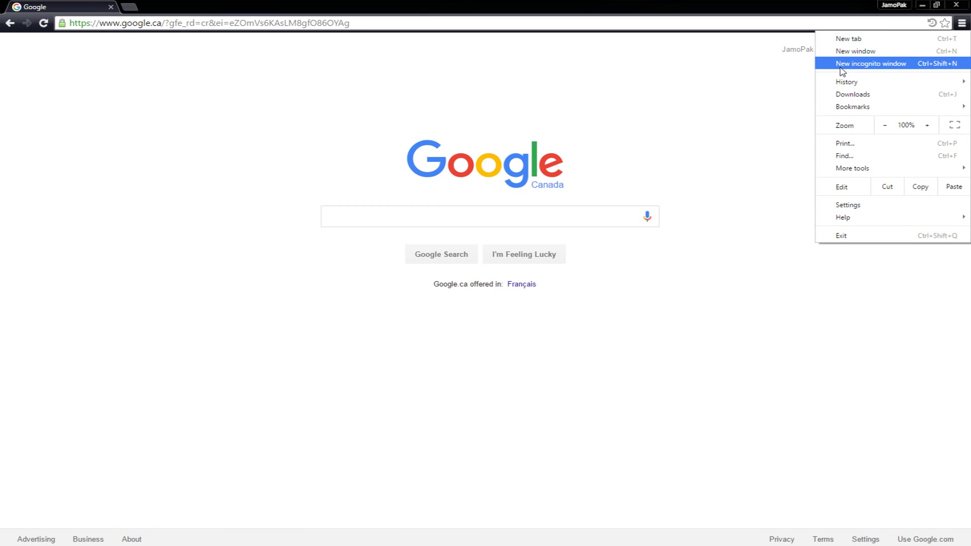
mouse_move(899, 72)
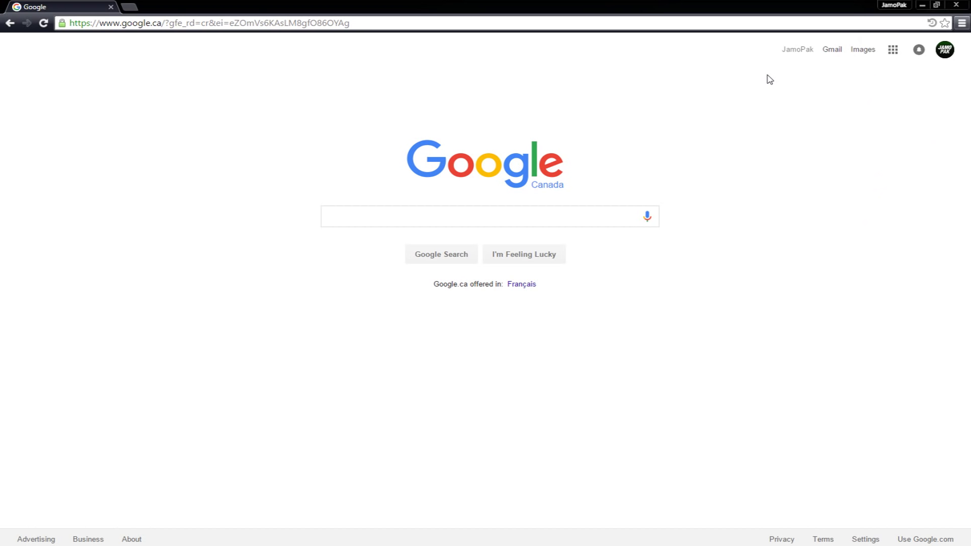
click(944, 50)
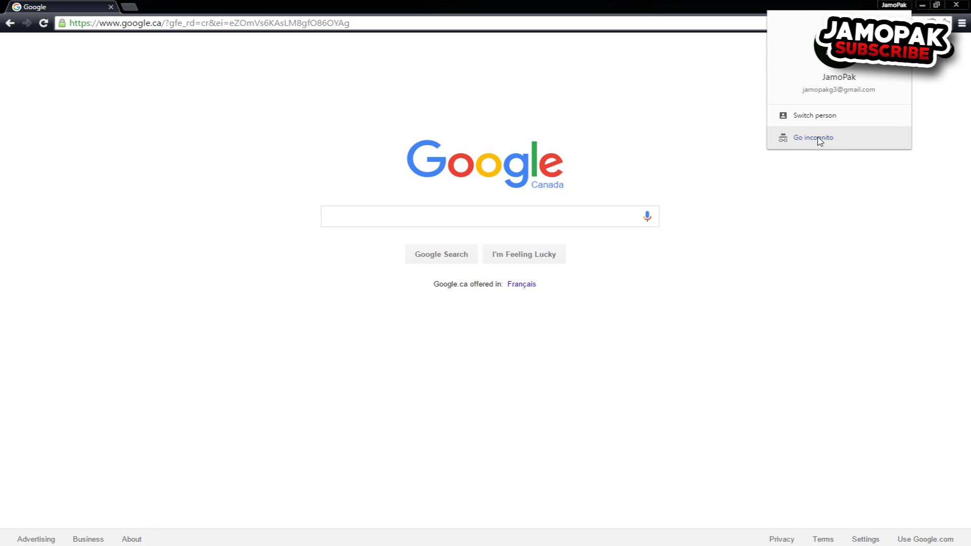
click(813, 137)
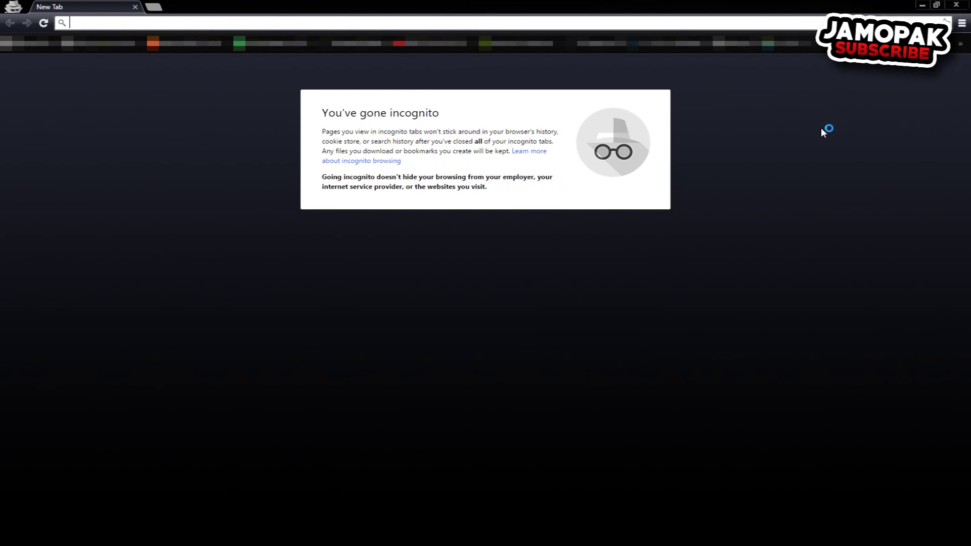
mouse_move(374, 126)
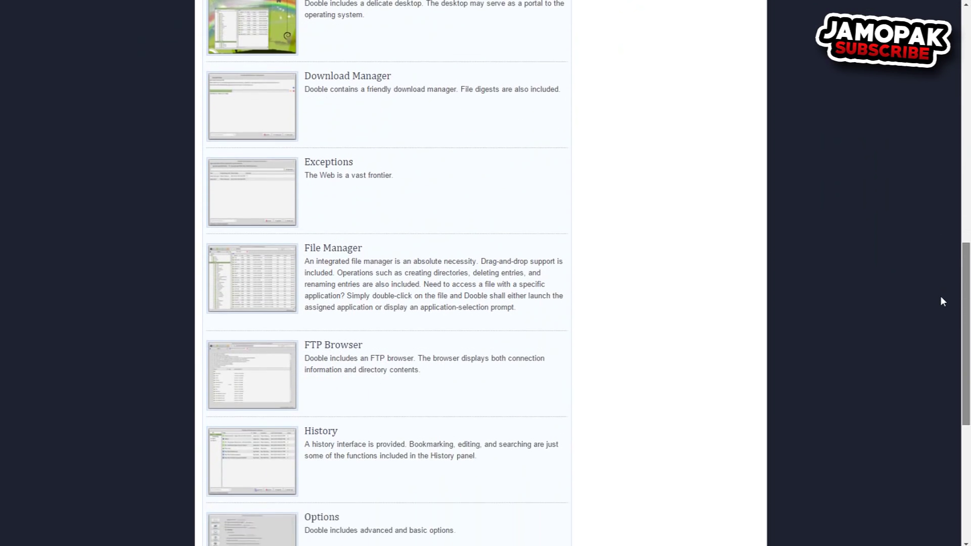
Step: Scroll the Dooble homepage past Download to the 'Where are you Doobling today?' list
scroll(down, 3)
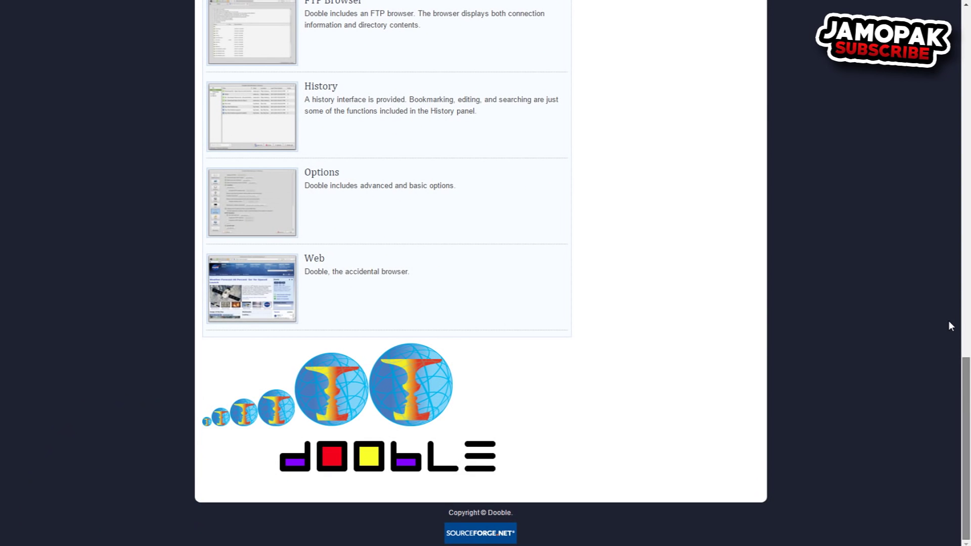
scroll(up, 3)
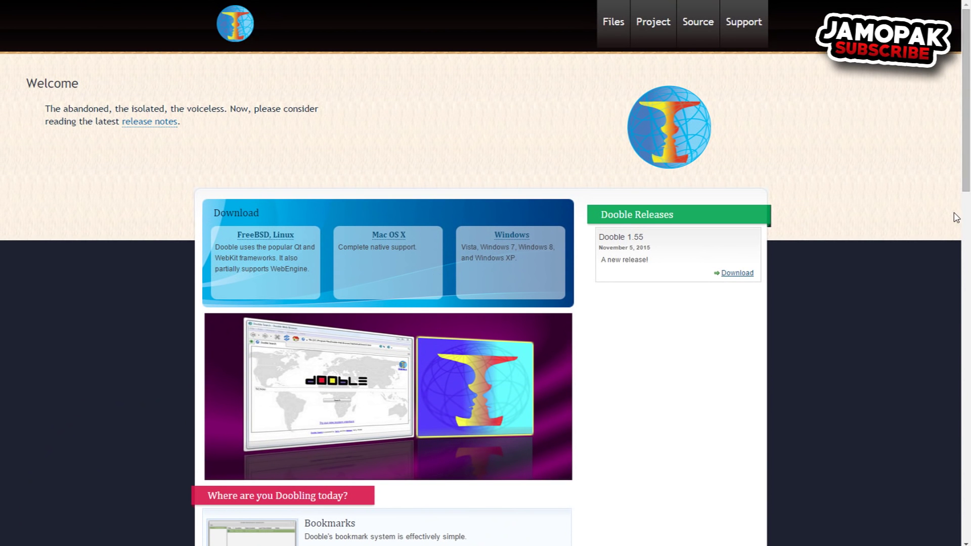
mouse_move(737, 273)
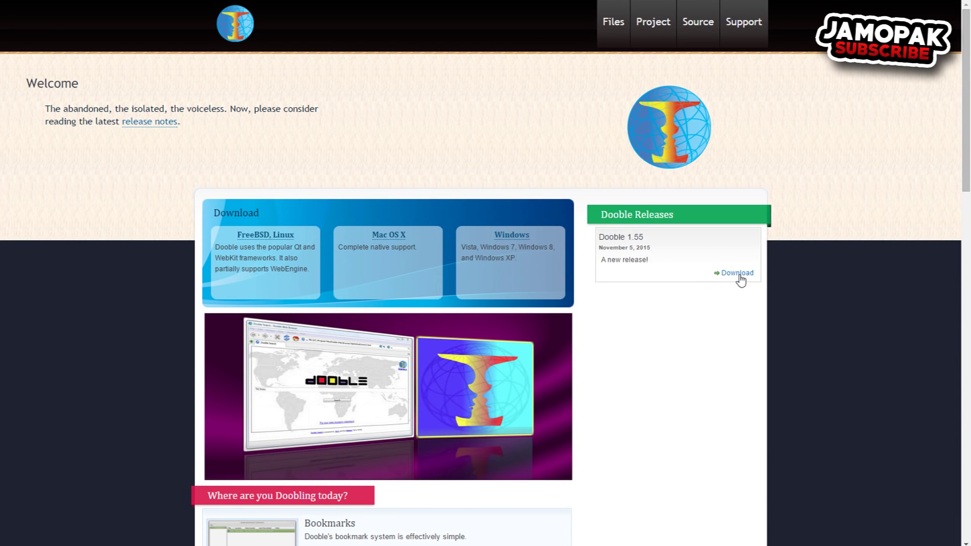
scroll(down, 3)
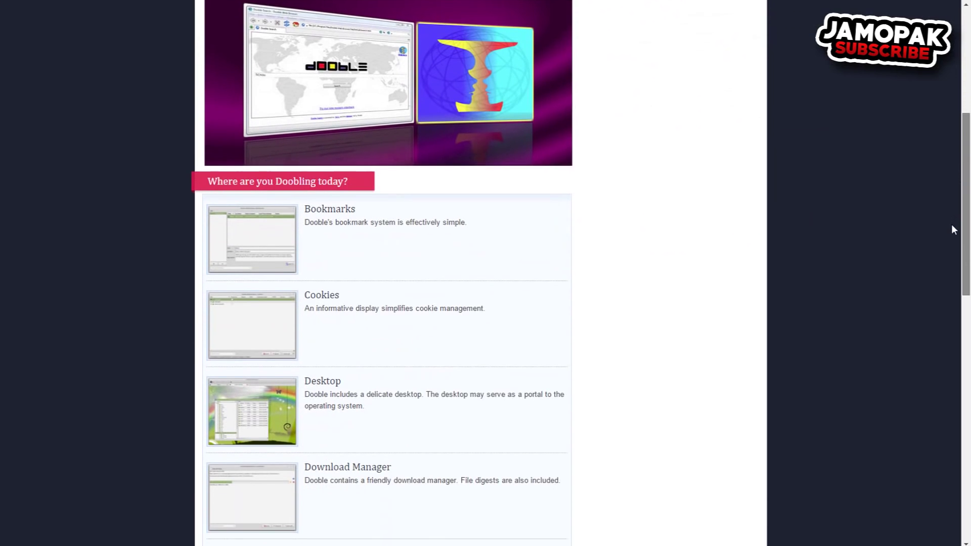
scroll(down, 3)
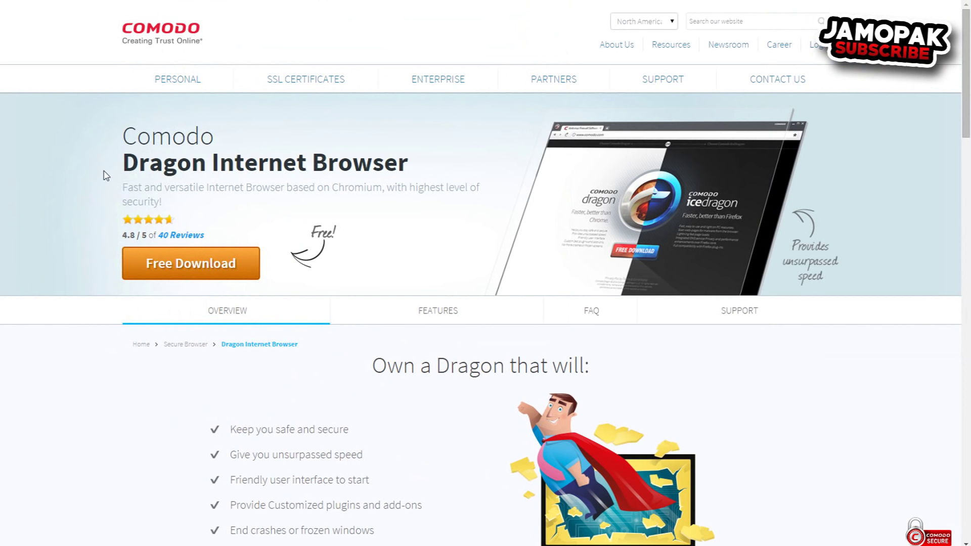
mouse_move(128, 160)
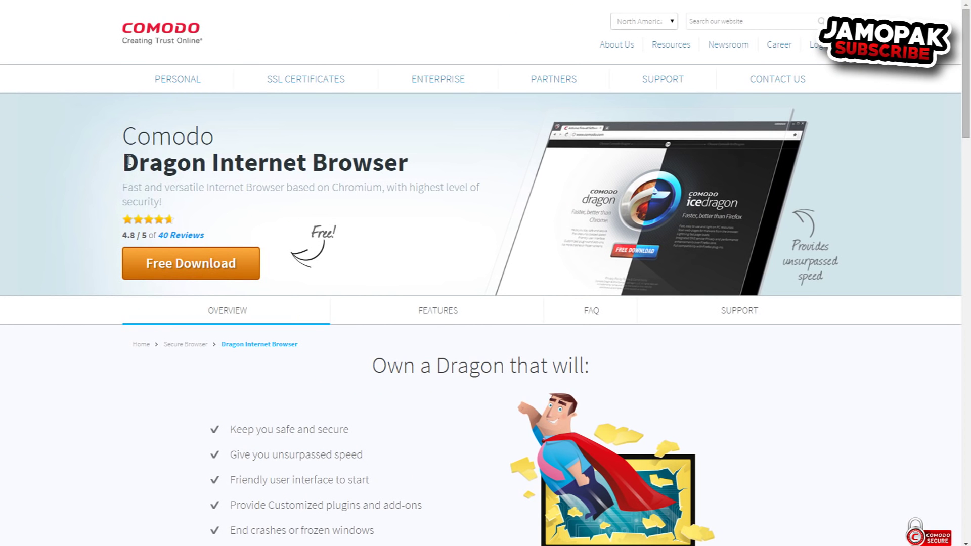
mouse_move(414, 182)
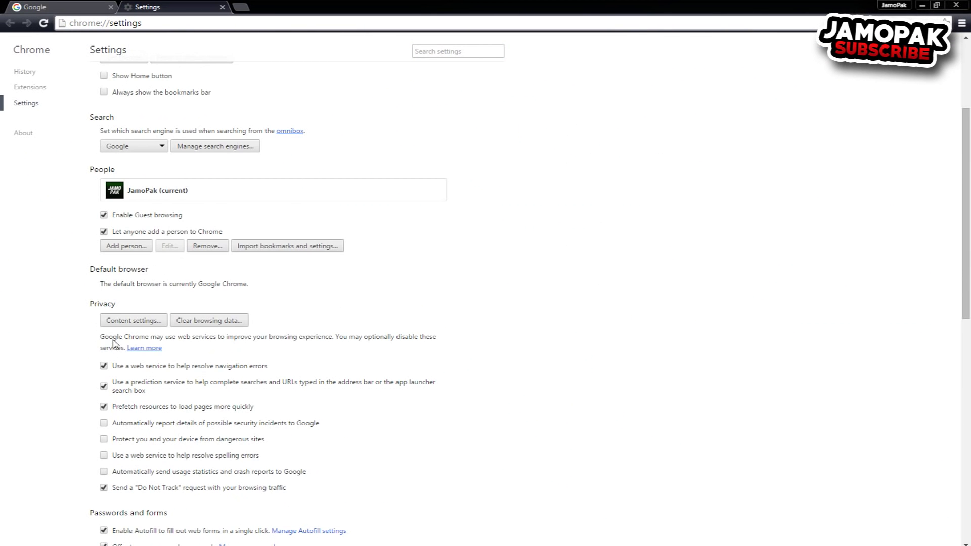
Step: Scroll through Content settings' Cookies, JavaScript, Pop-ups and Location options, then close it
click(132, 320)
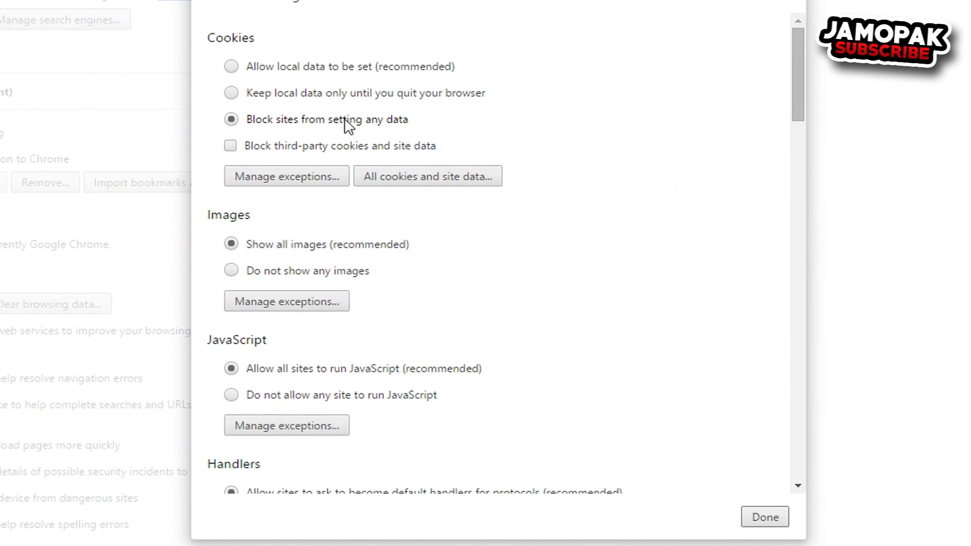
scroll(down, 3)
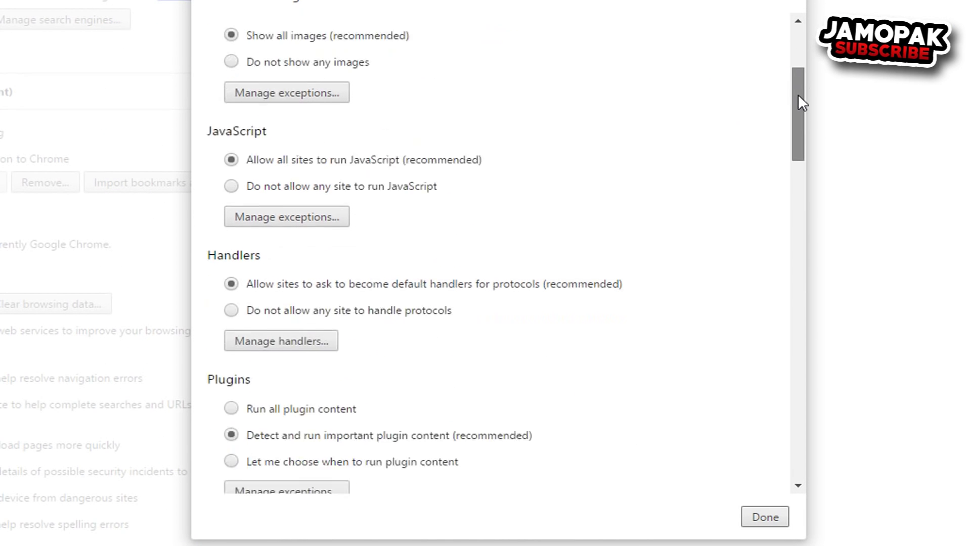
scroll(down, 3)
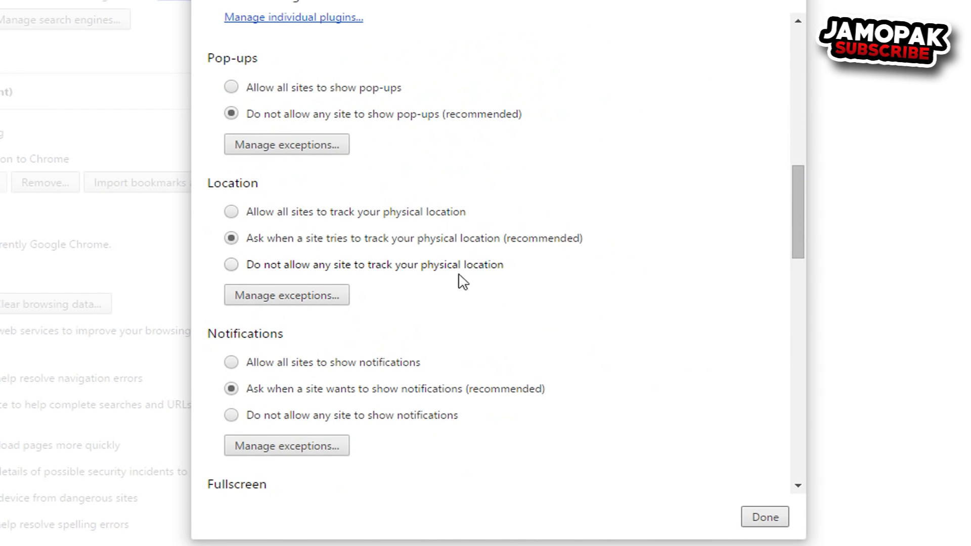
click(764, 517)
text(dnsleaktest.)
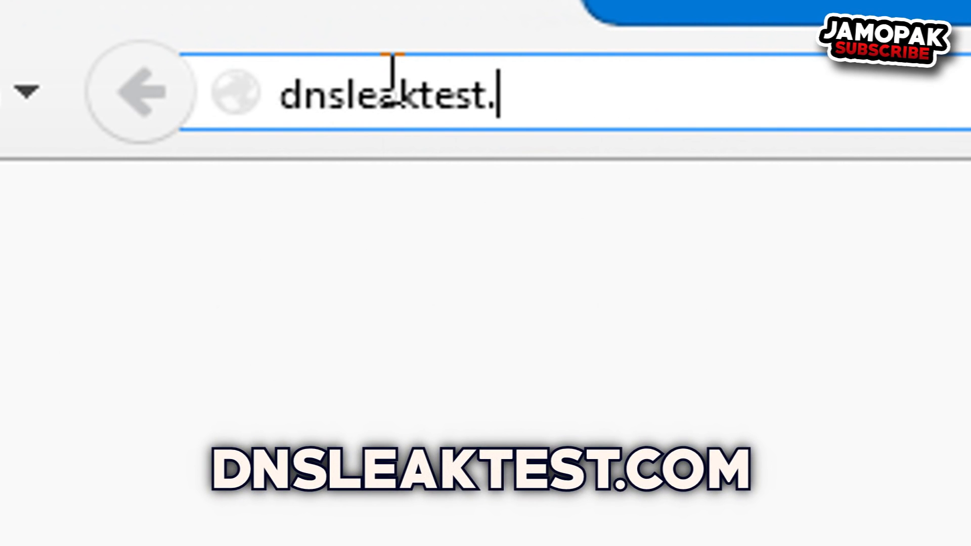
Step: Load dnsleaktest.com in Tor Browser and request a new Tor identity from the onion button
key(Return)
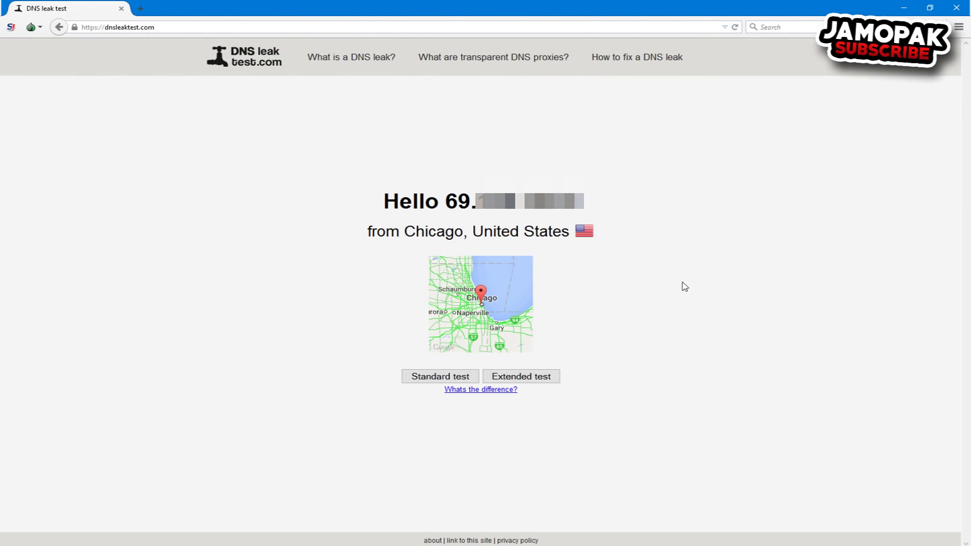
click(30, 27)
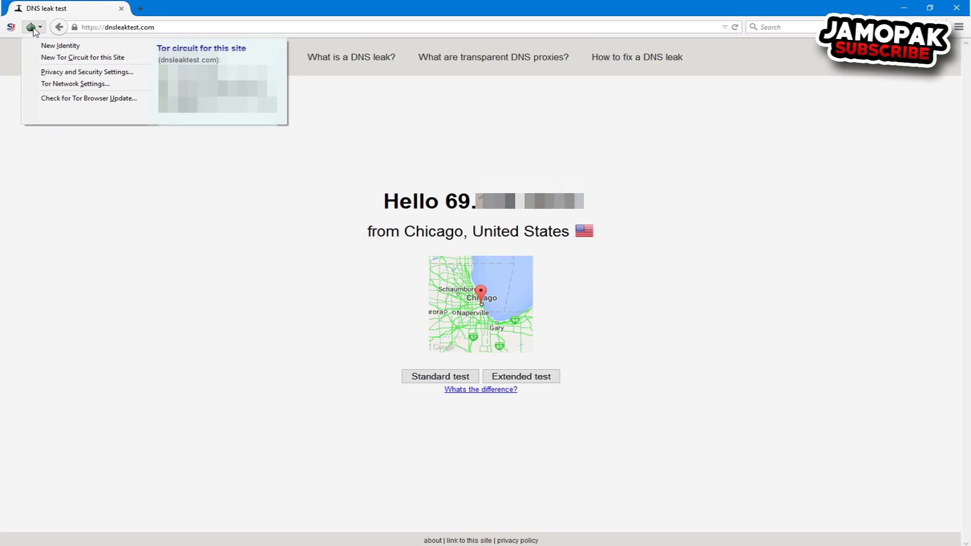
mouse_move(39, 41)
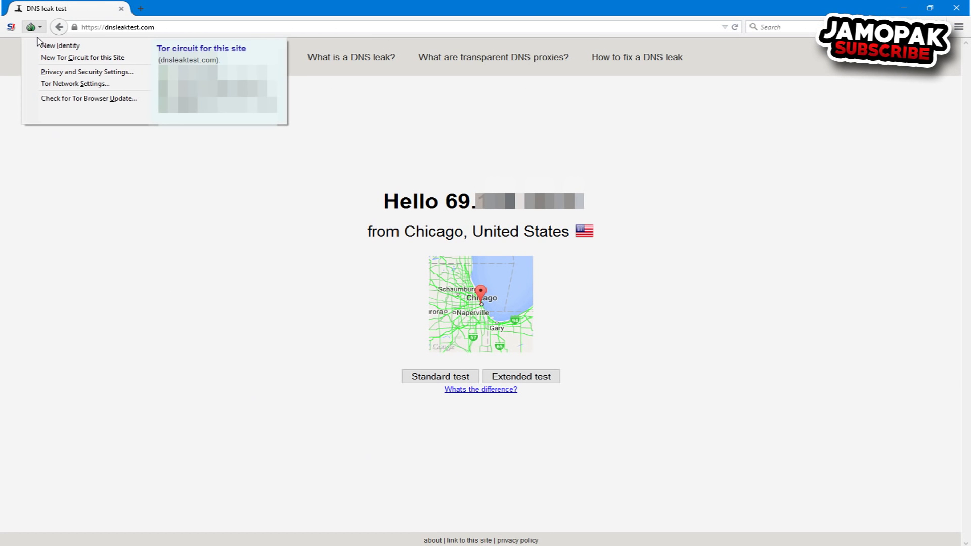
mouse_move(59, 45)
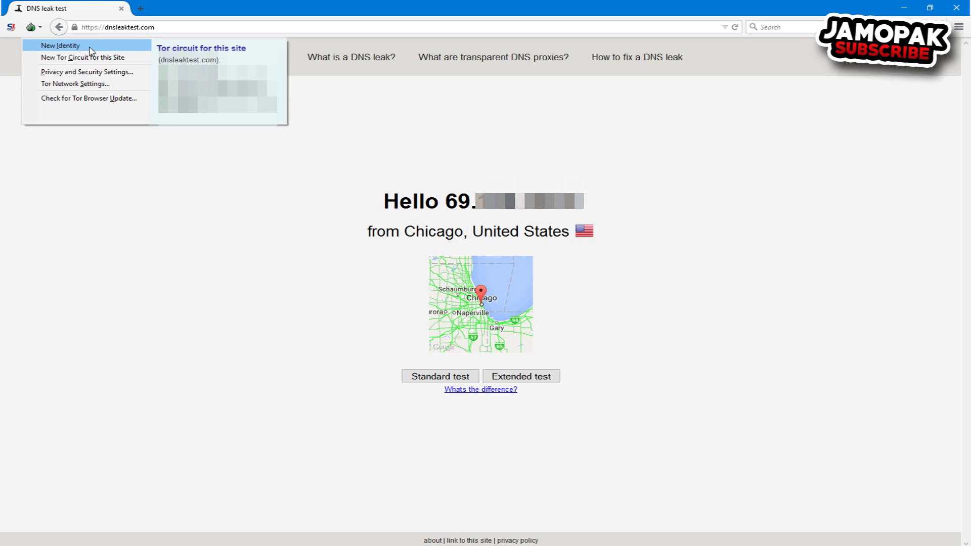
click(60, 45)
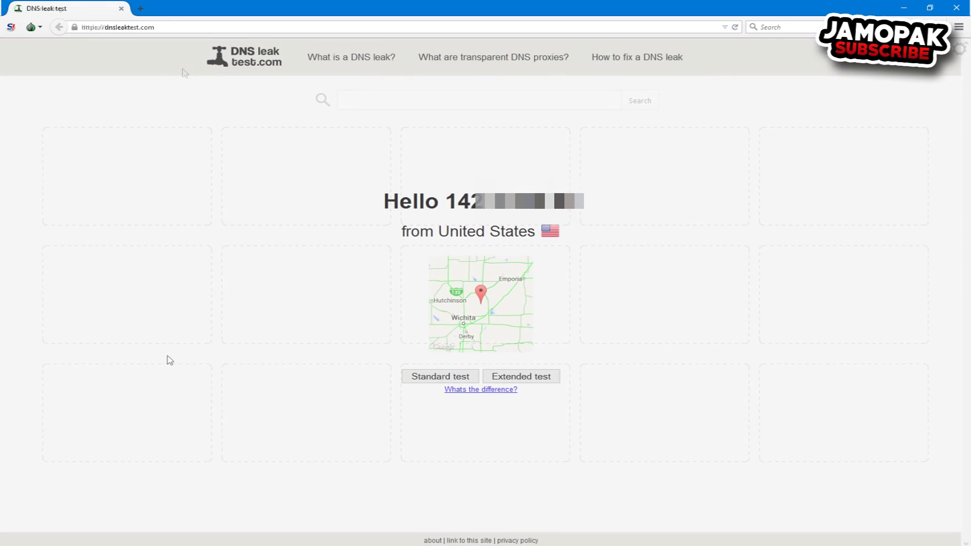
click(27, 27)
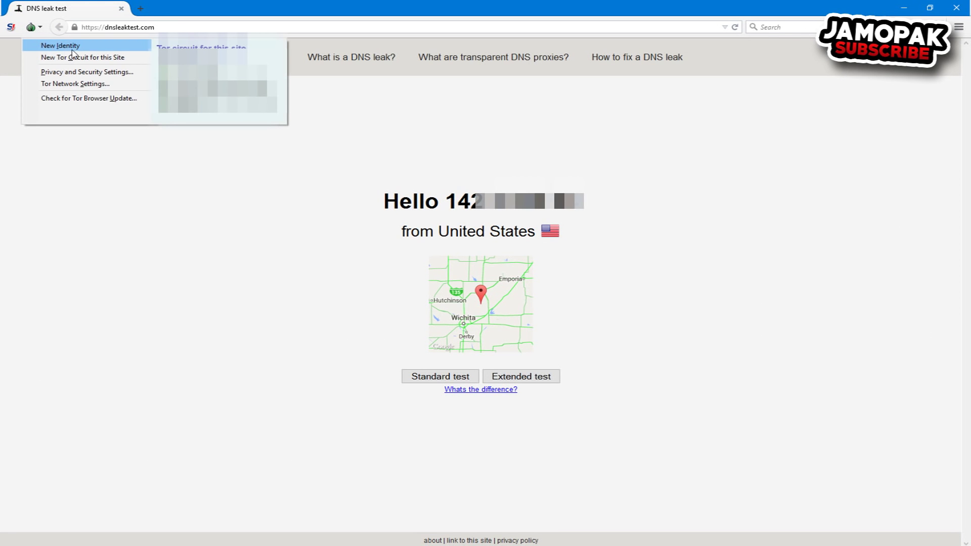
click(60, 45)
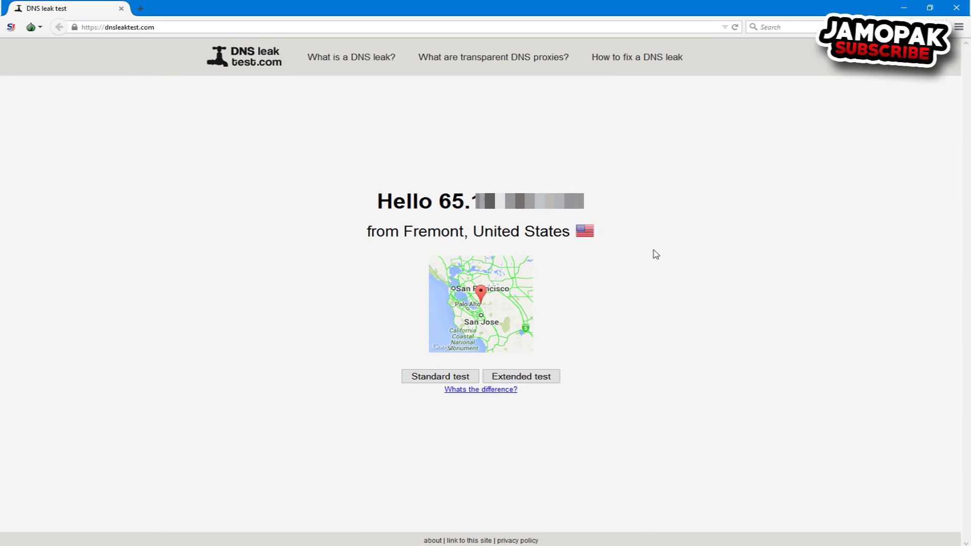
click(30, 27)
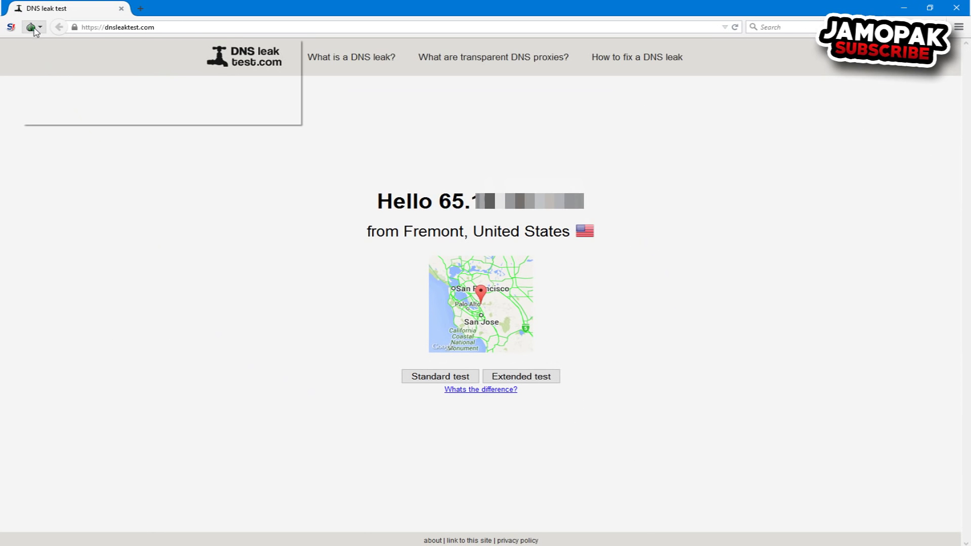
click(735, 27)
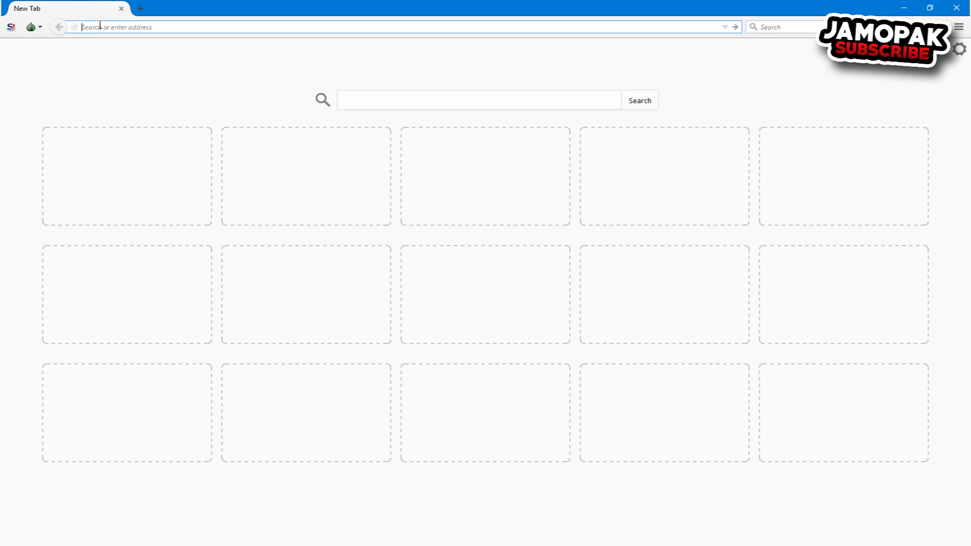
Step: Reload dnsleaktest.com under the new identity and try New Tor Circuit for this Site
text(dnsleaktes)
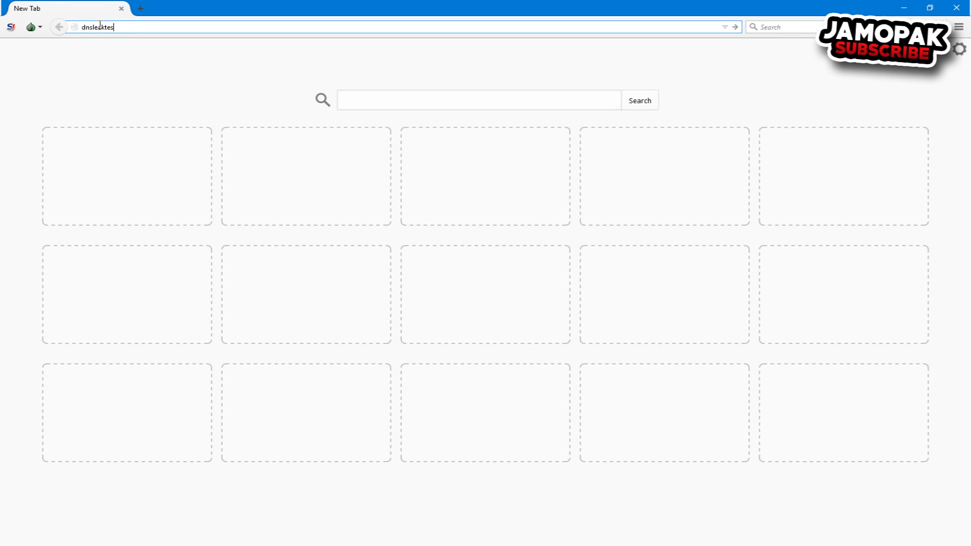
key(Return)
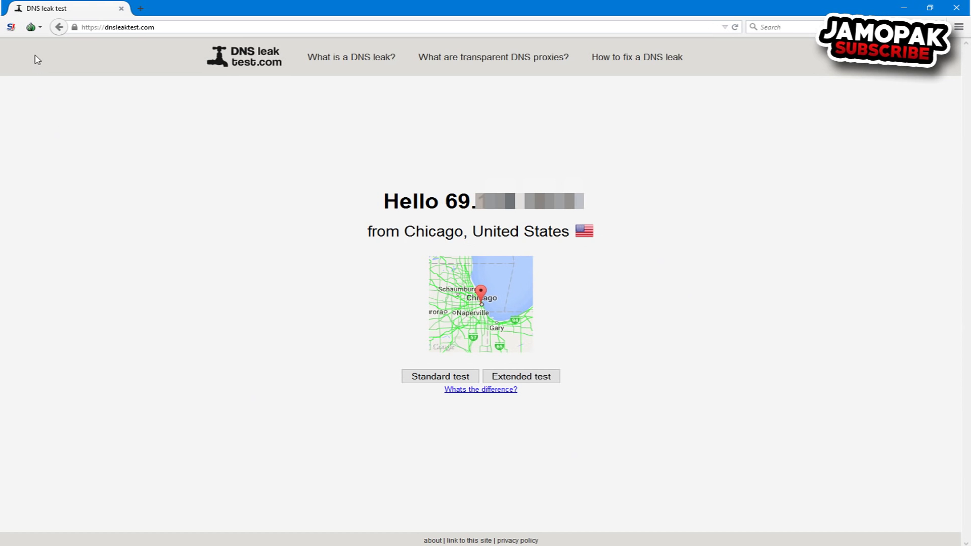
click(30, 28)
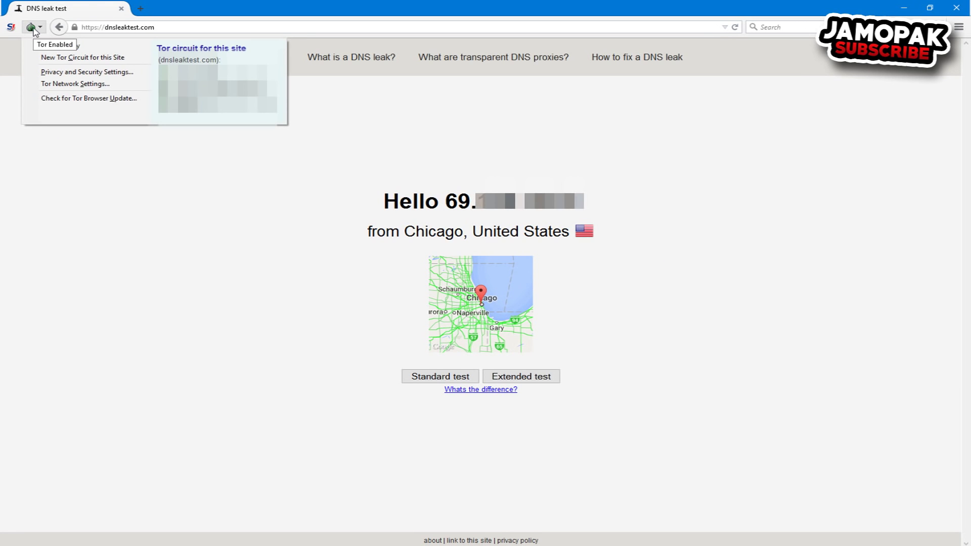
mouse_move(61, 45)
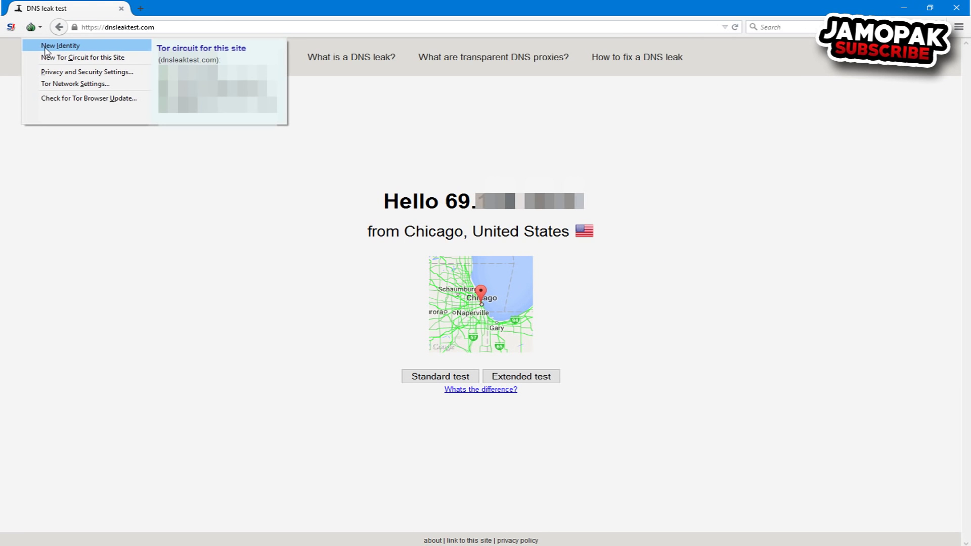
click(60, 45)
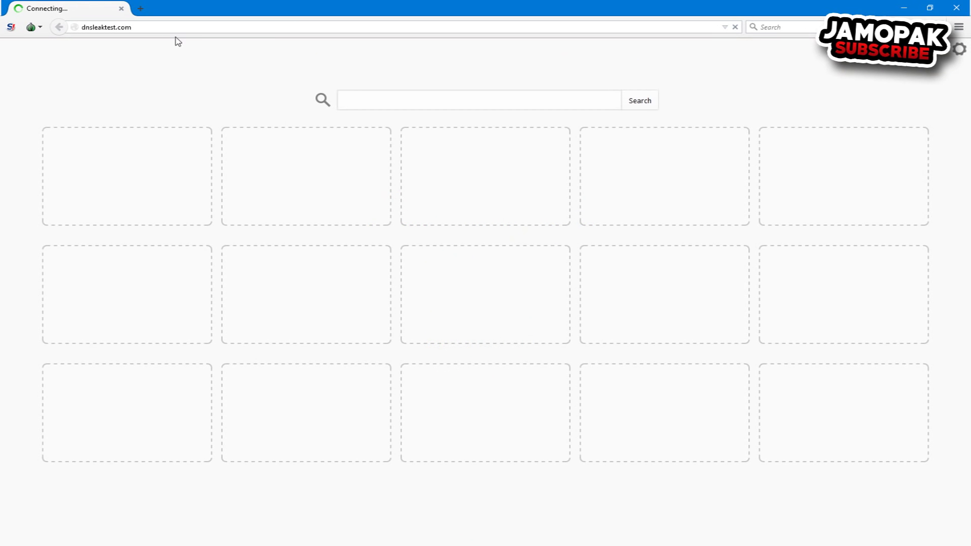
mouse_move(184, 72)
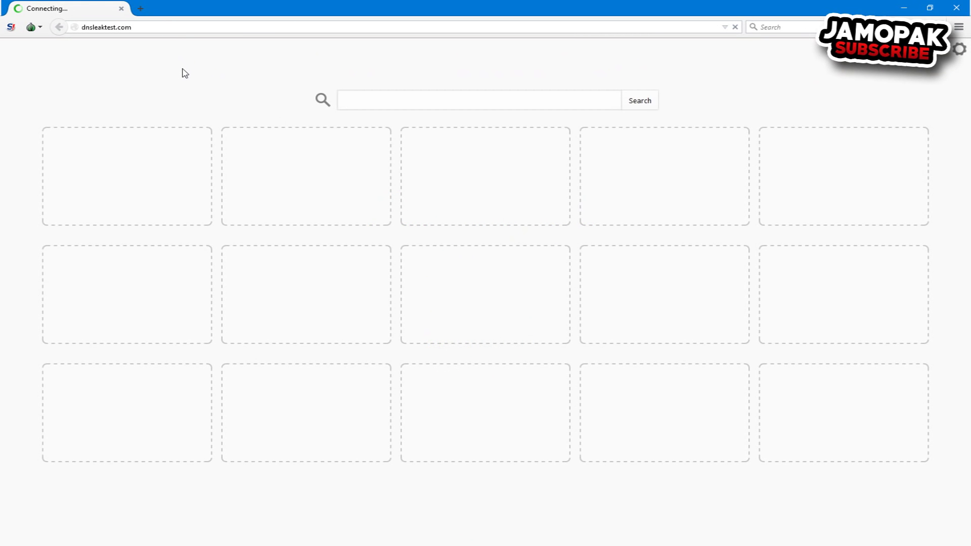
click(30, 27)
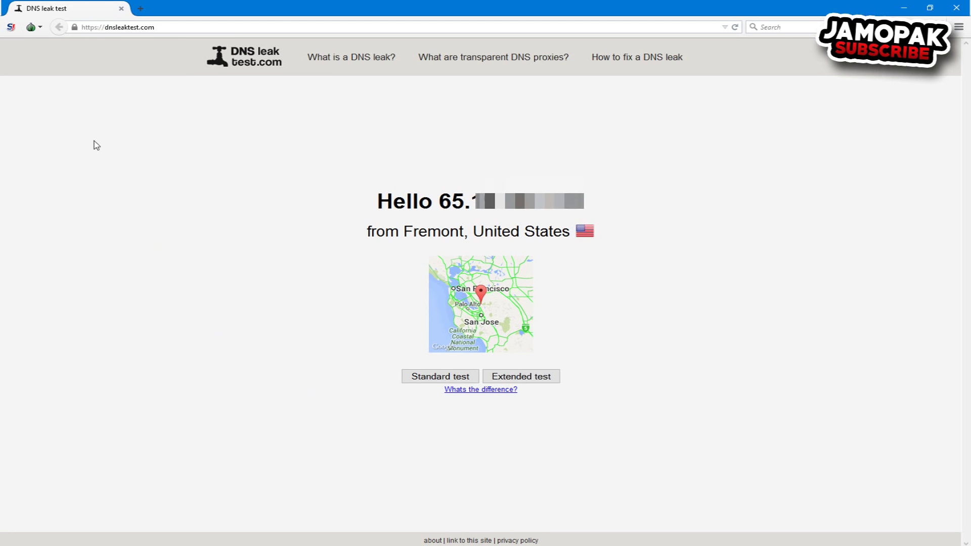
click(30, 27)
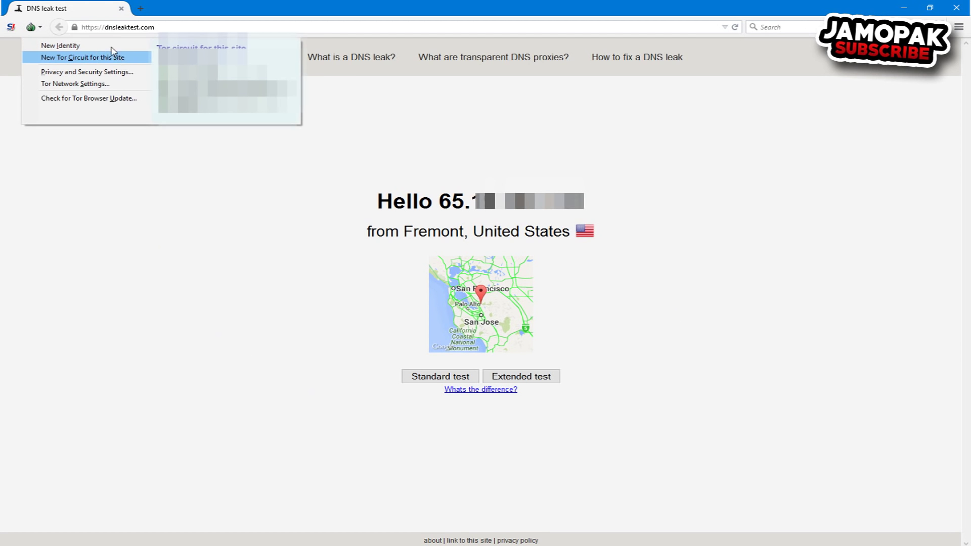
click(82, 57)
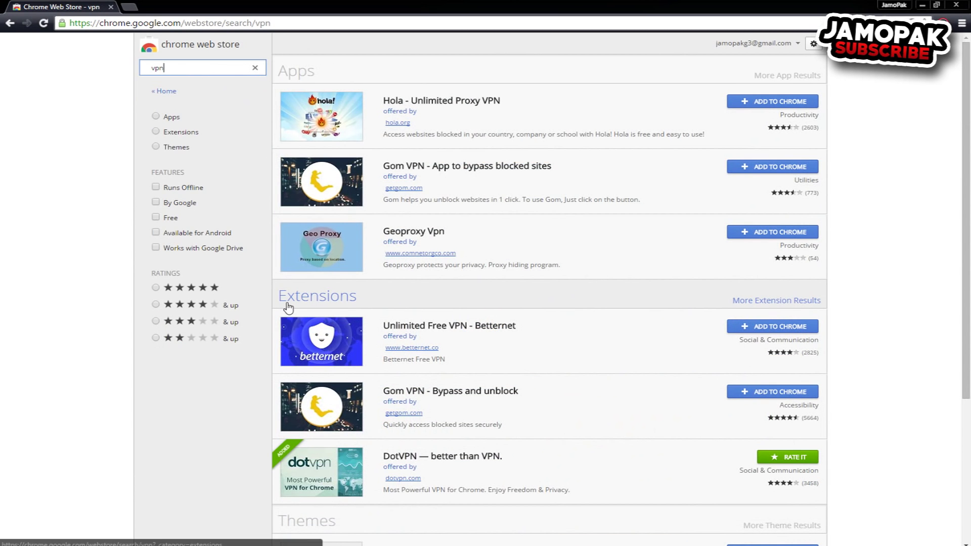
click(157, 132)
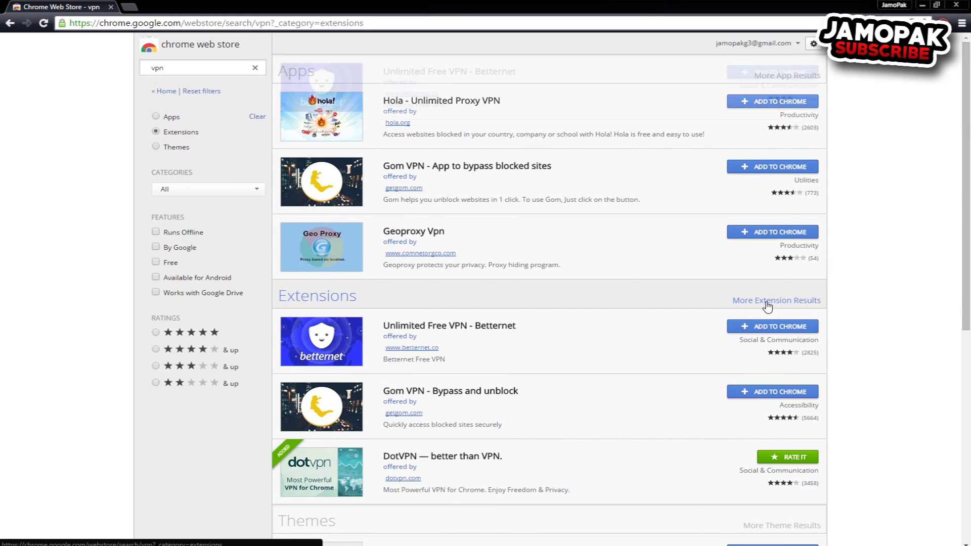
scroll(down, 3)
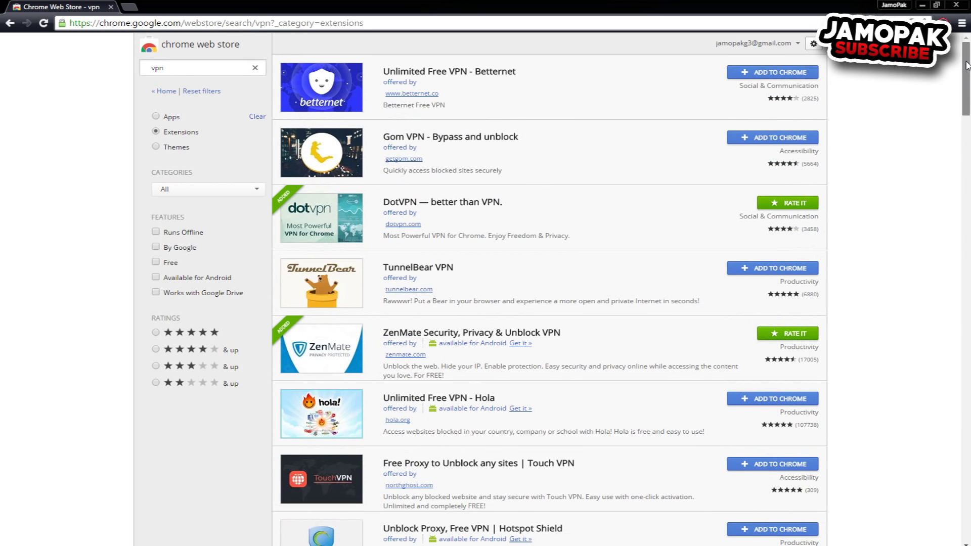
scroll(down, 3)
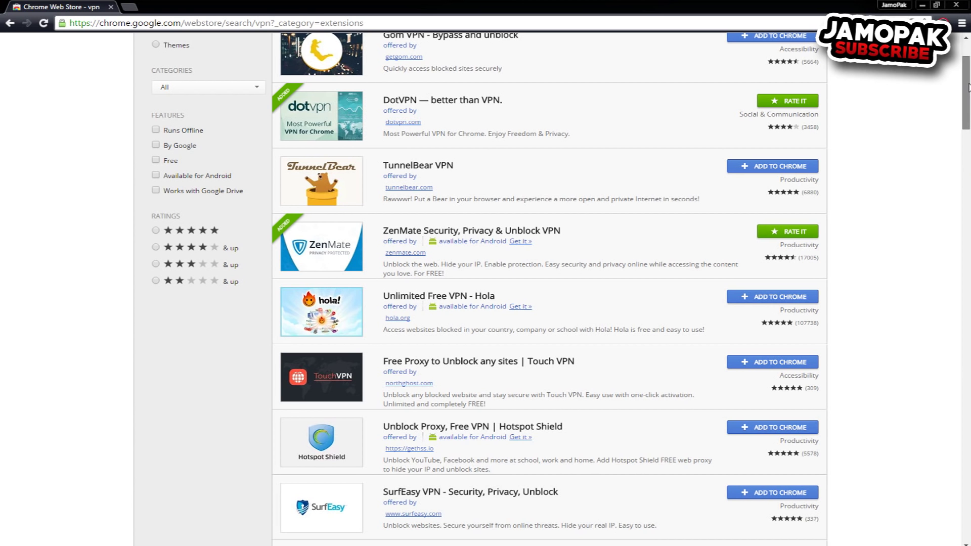
scroll(down, 3)
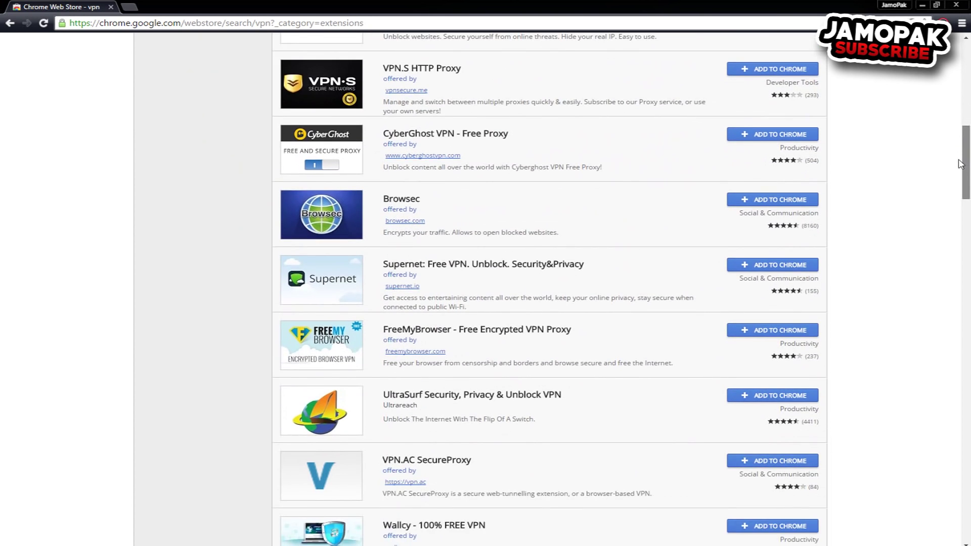
scroll(down, 3)
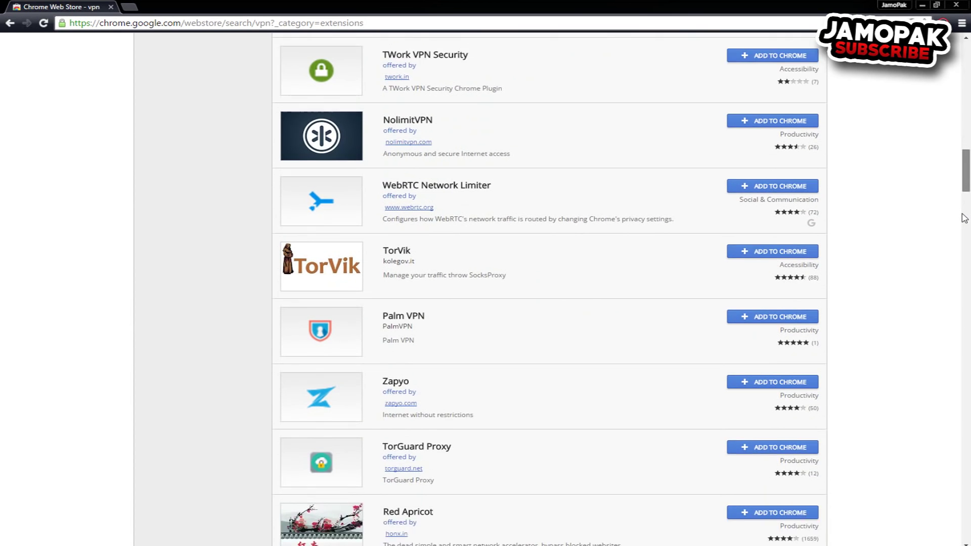
scroll(down, 3)
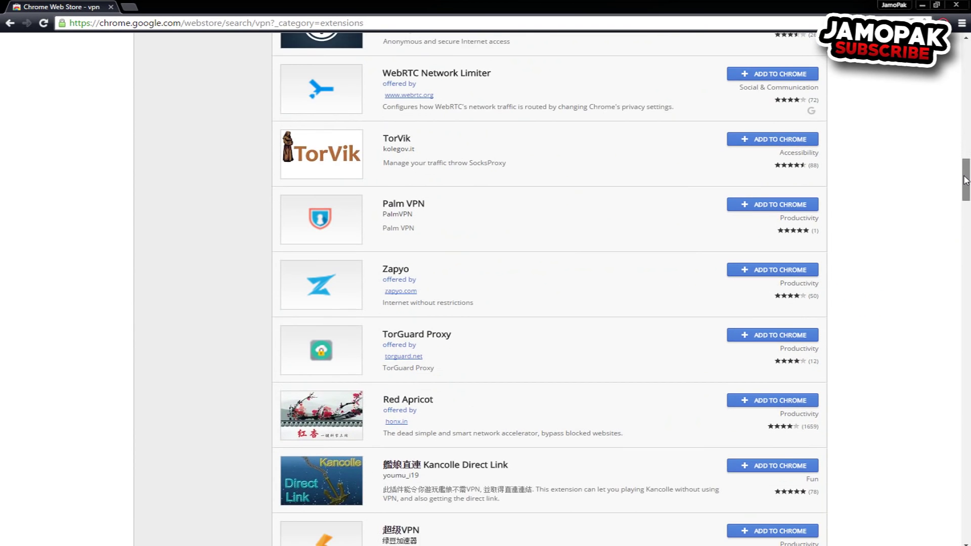
scroll(down, 3)
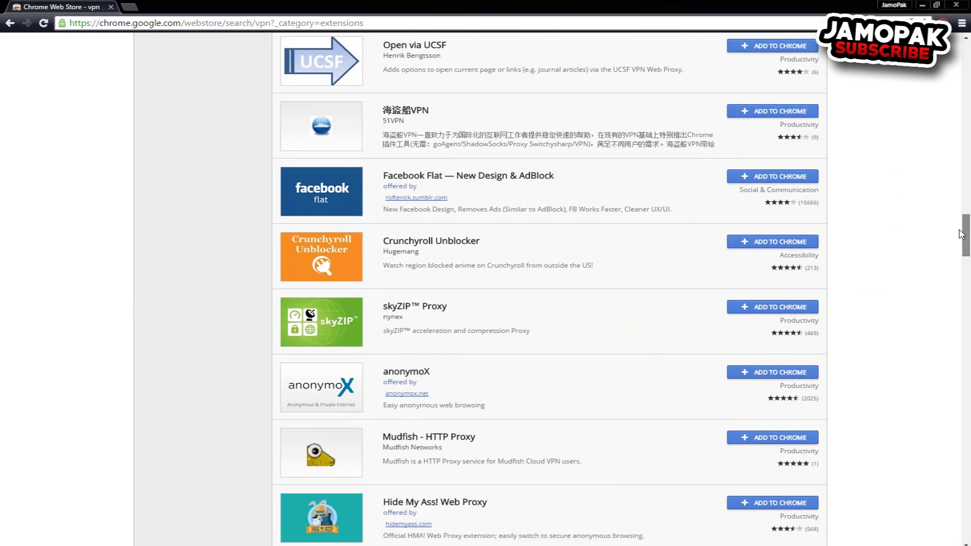
scroll(down, 3)
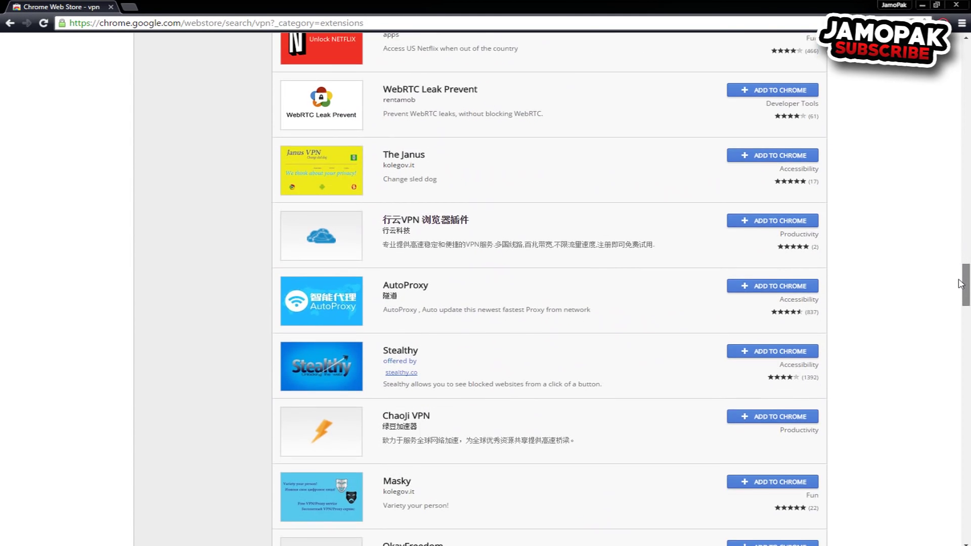
scroll(down, 3)
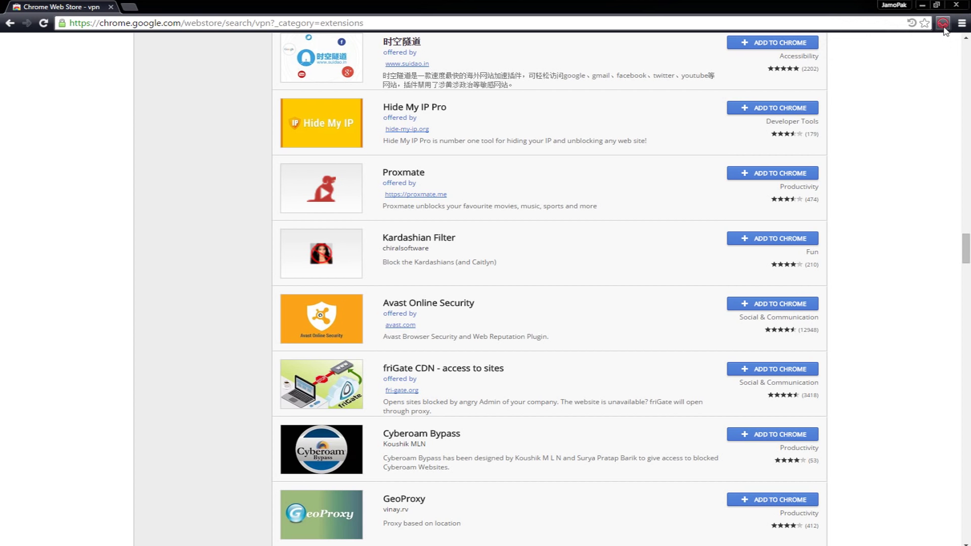
Step: Set dotVPN's Server Location to United States and switch to the dnsleaktest.com tab
click(943, 24)
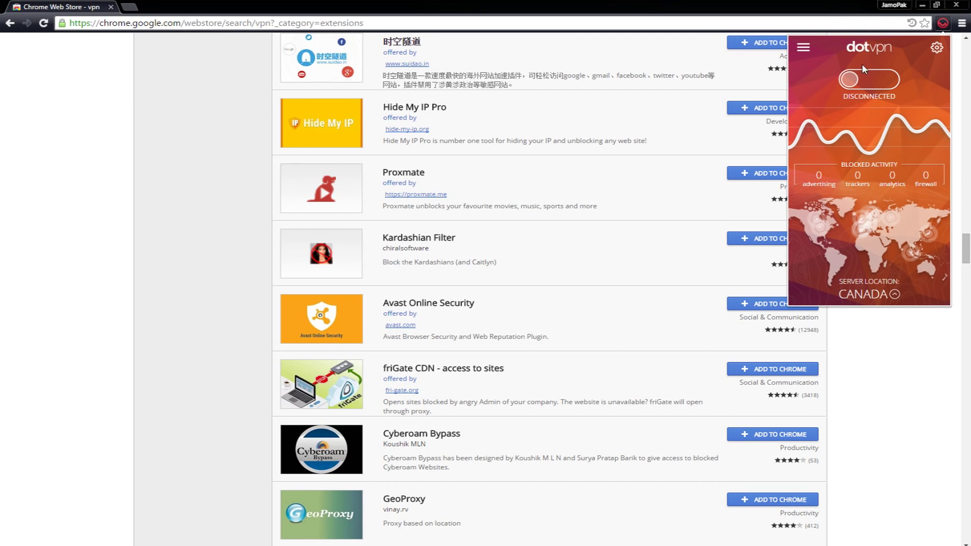
mouse_move(838, 68)
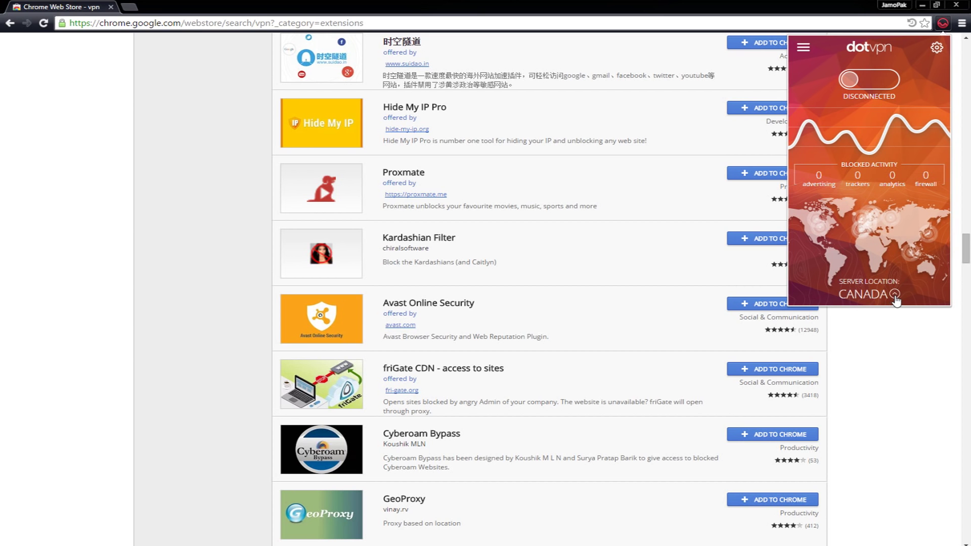
click(869, 295)
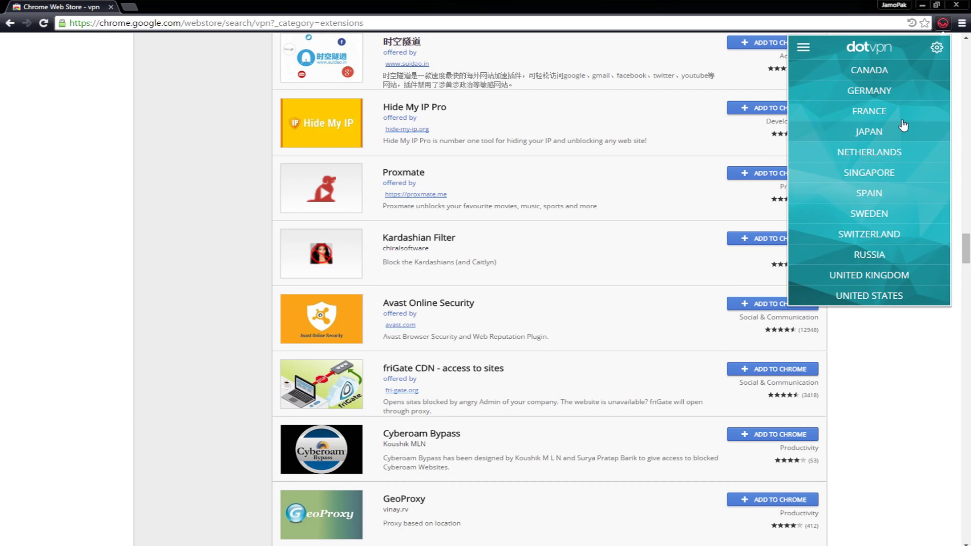
mouse_move(869, 296)
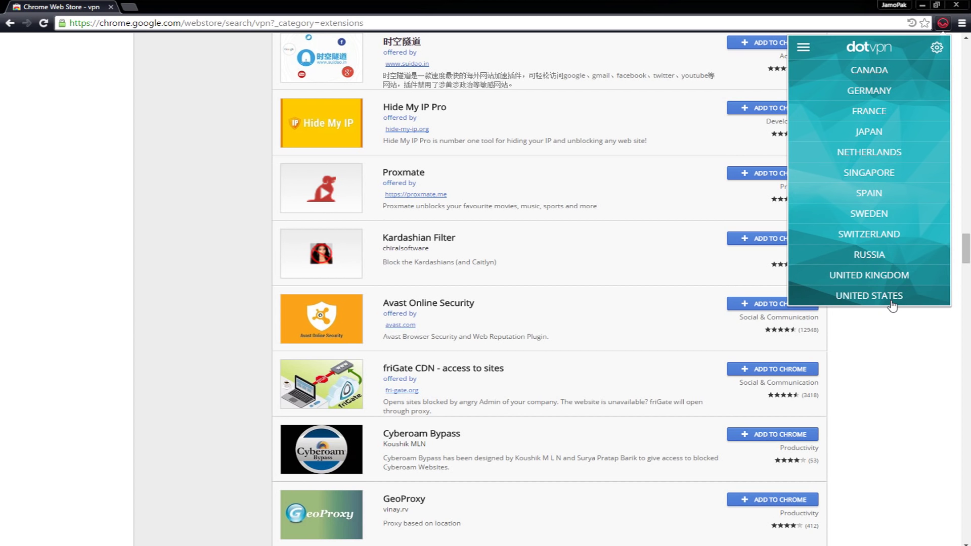
click(869, 295)
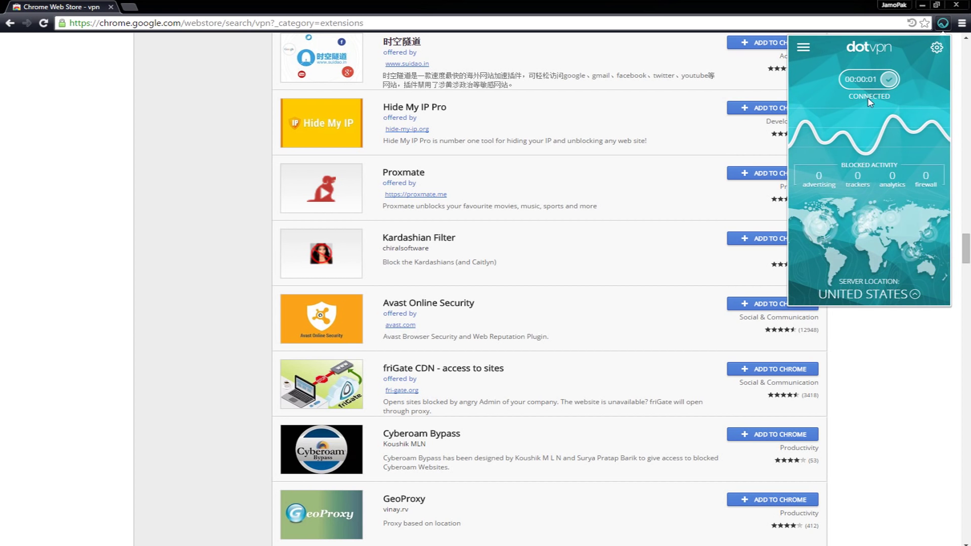
click(165, 7)
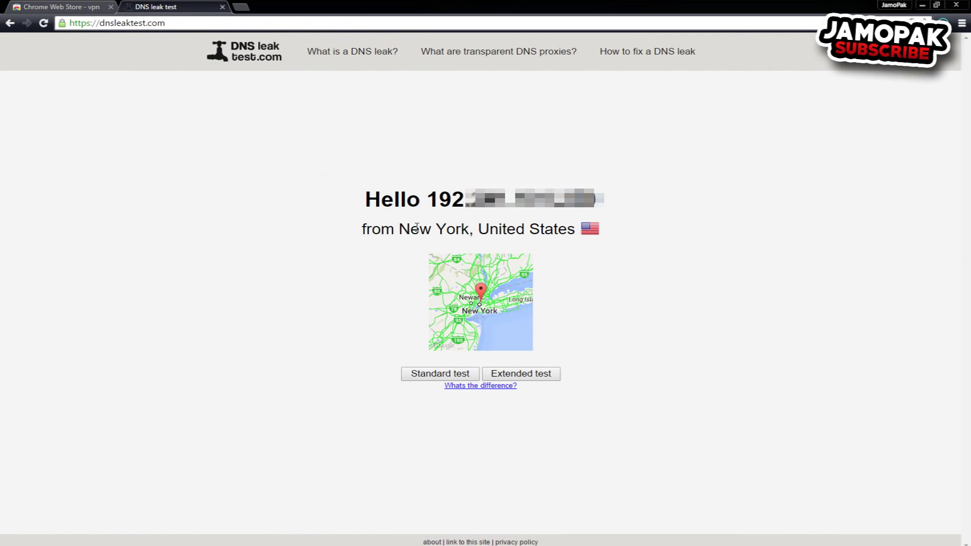
mouse_move(626, 340)
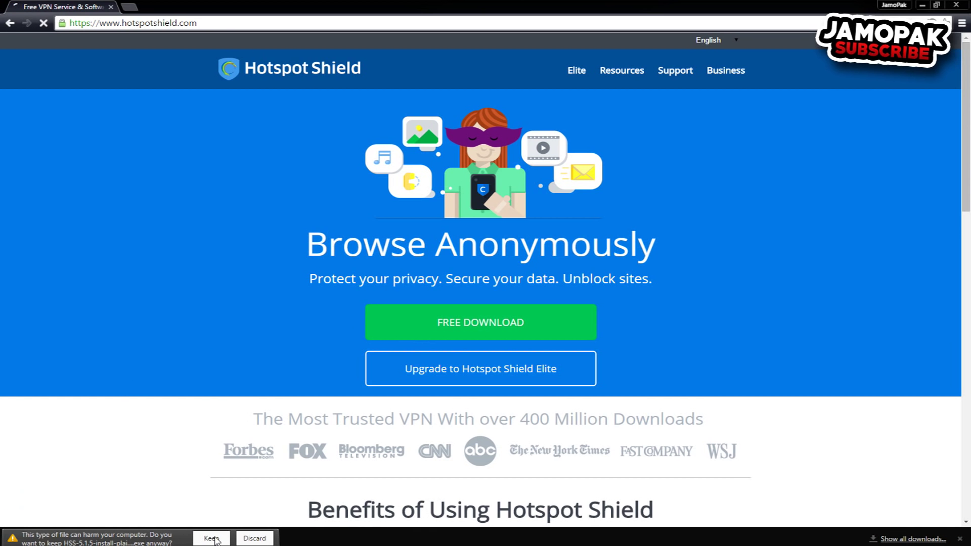
Step: Keep and run the Hotspot Shield installer, connect to Great Britain, and return to dnsleaktest.com
click(211, 537)
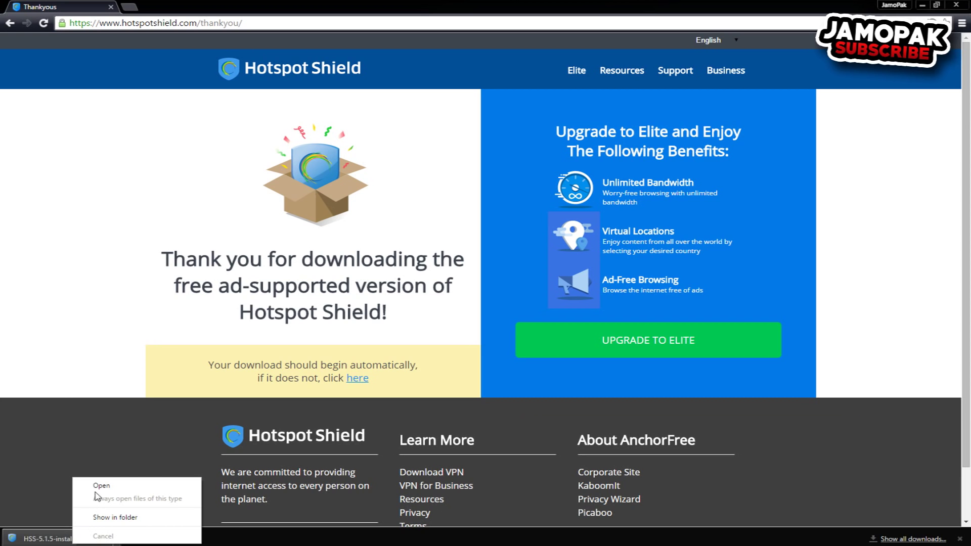
click(101, 486)
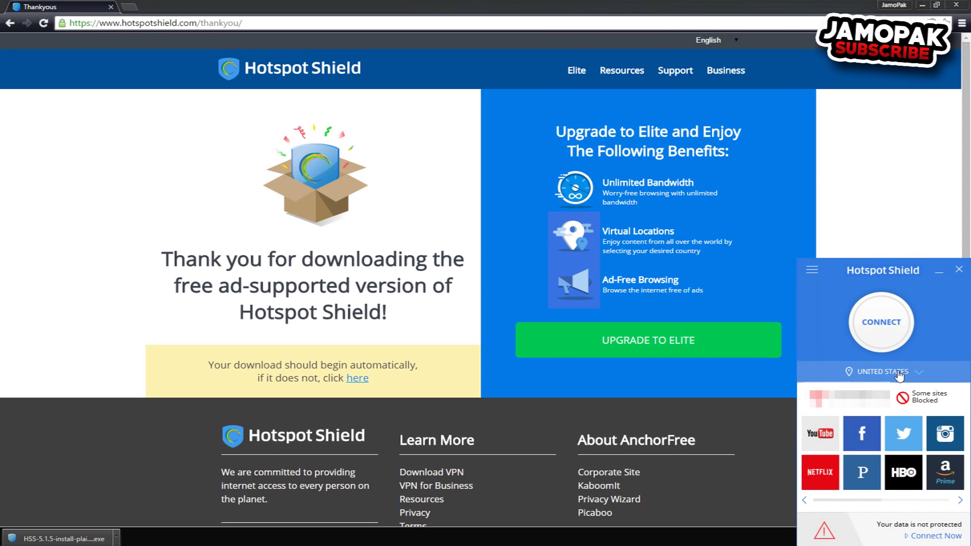
mouse_move(812, 270)
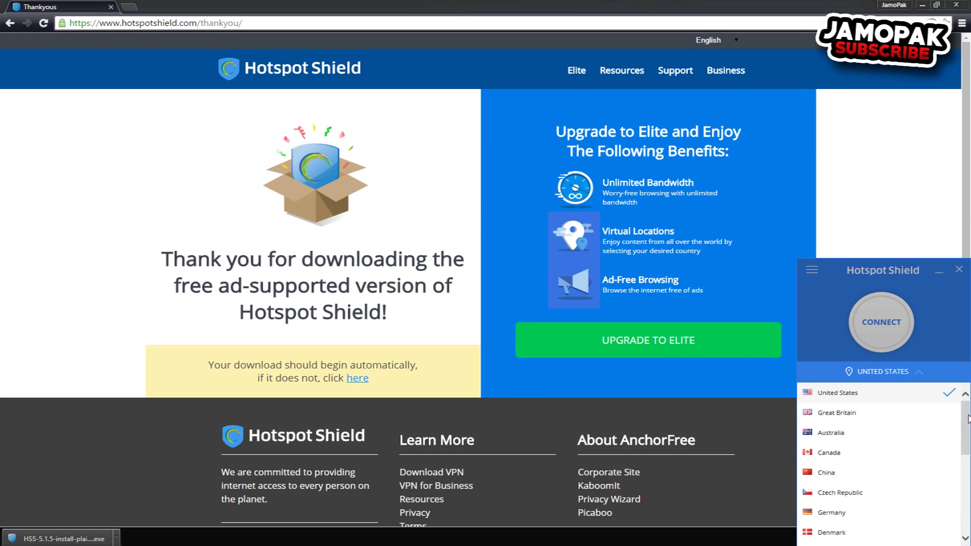
scroll(down, 3)
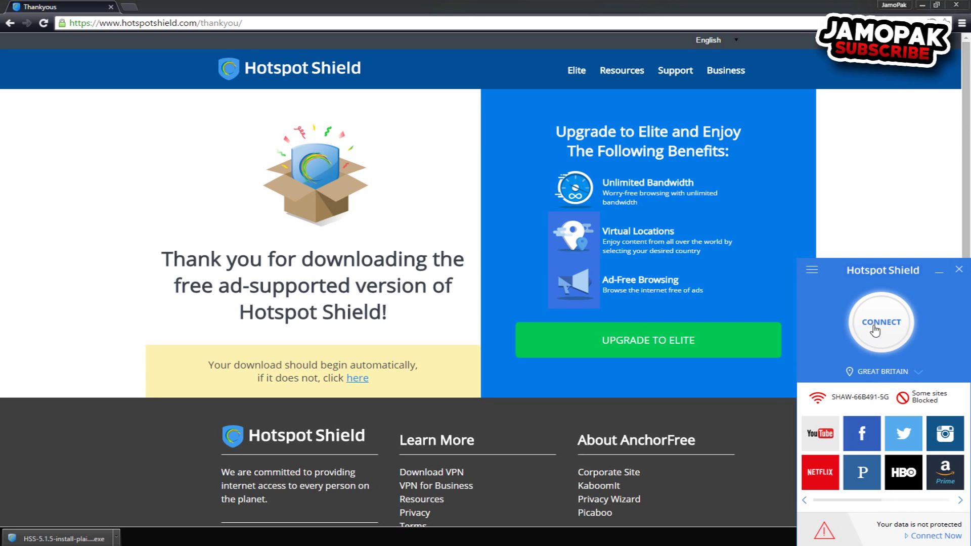
click(880, 322)
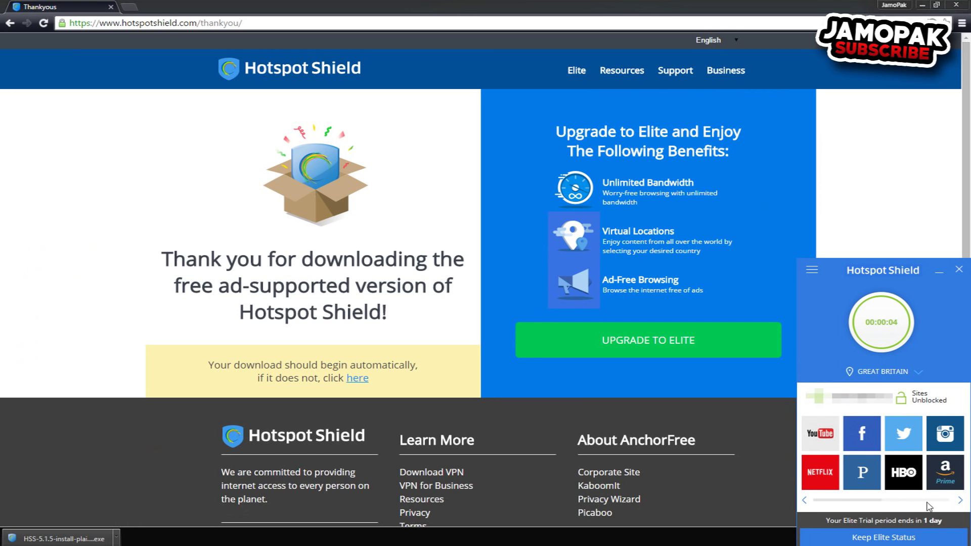
click(173, 7)
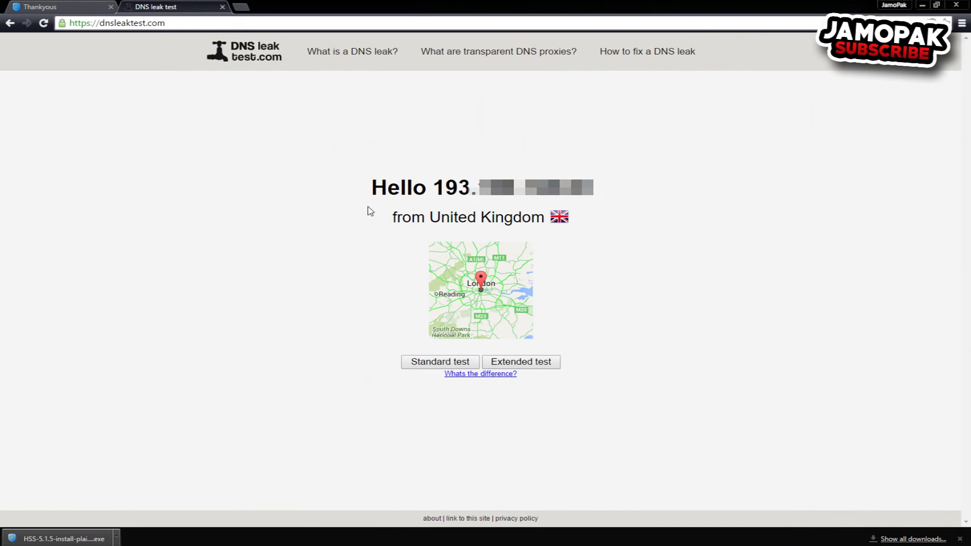
mouse_move(573, 236)
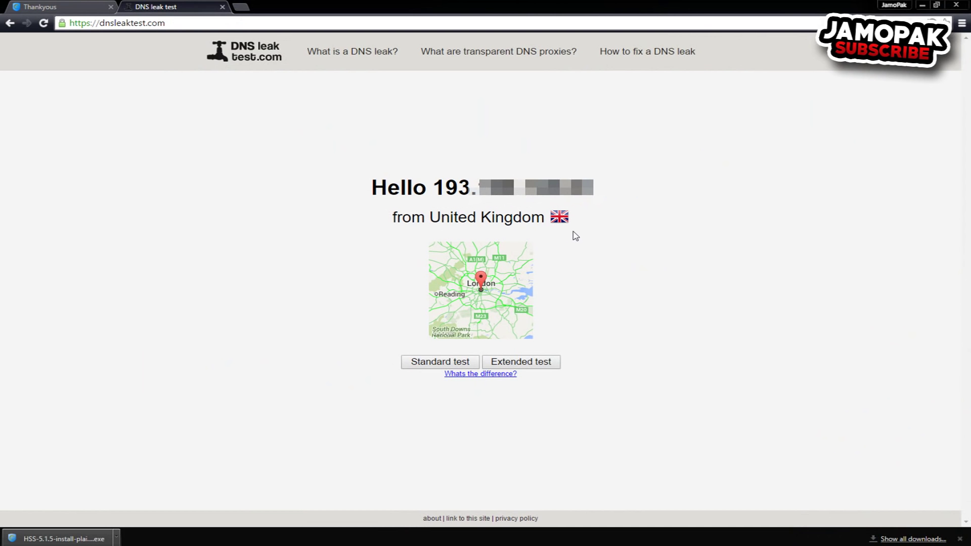
mouse_move(617, 239)
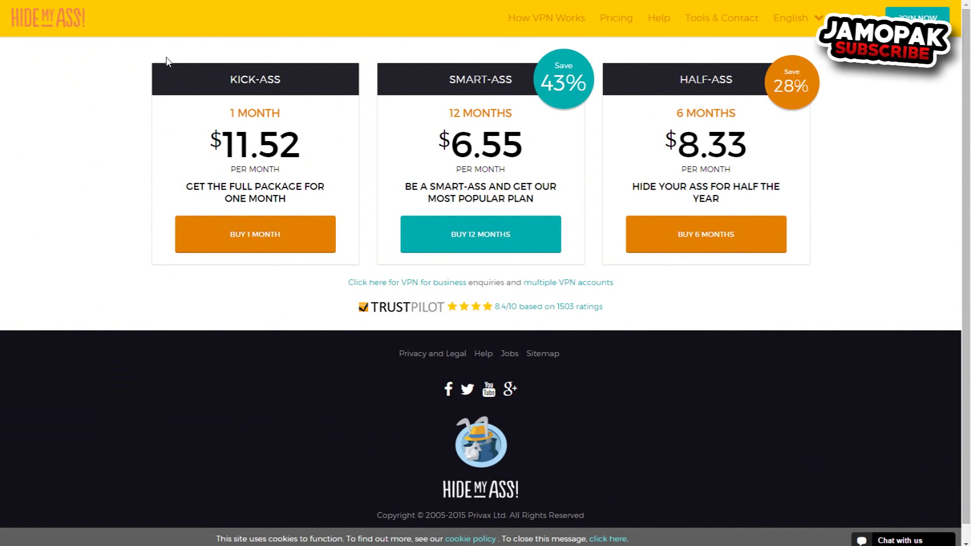
mouse_move(56, 42)
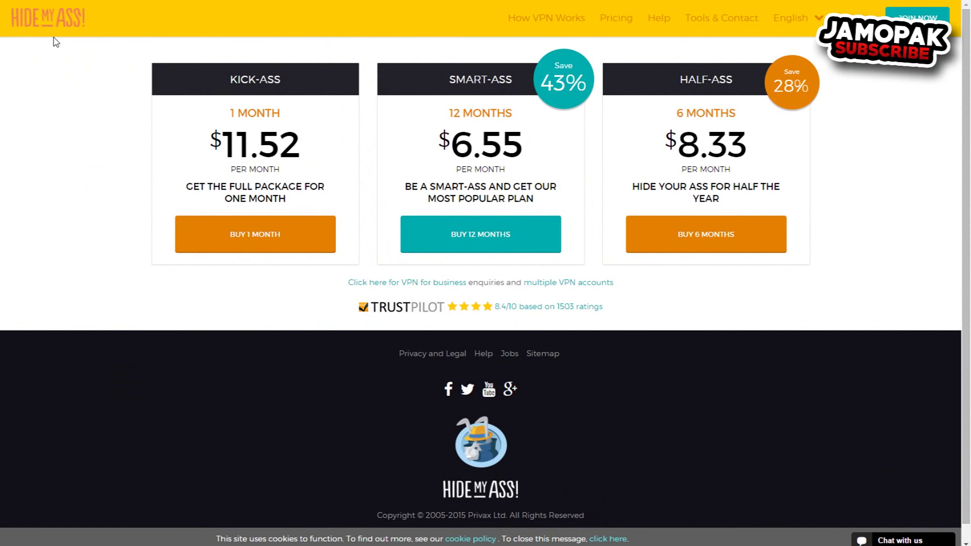
mouse_move(680, 91)
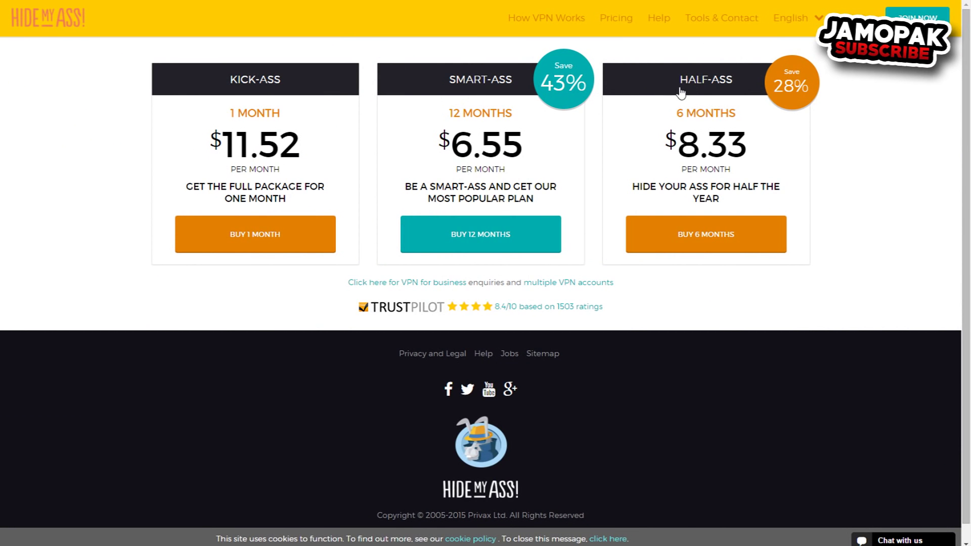
mouse_move(733, 165)
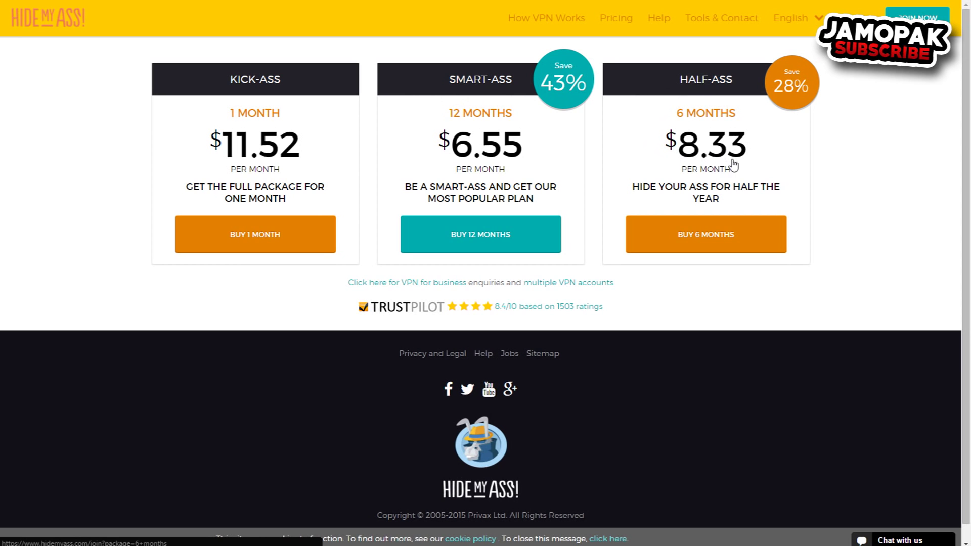
mouse_move(808, 171)
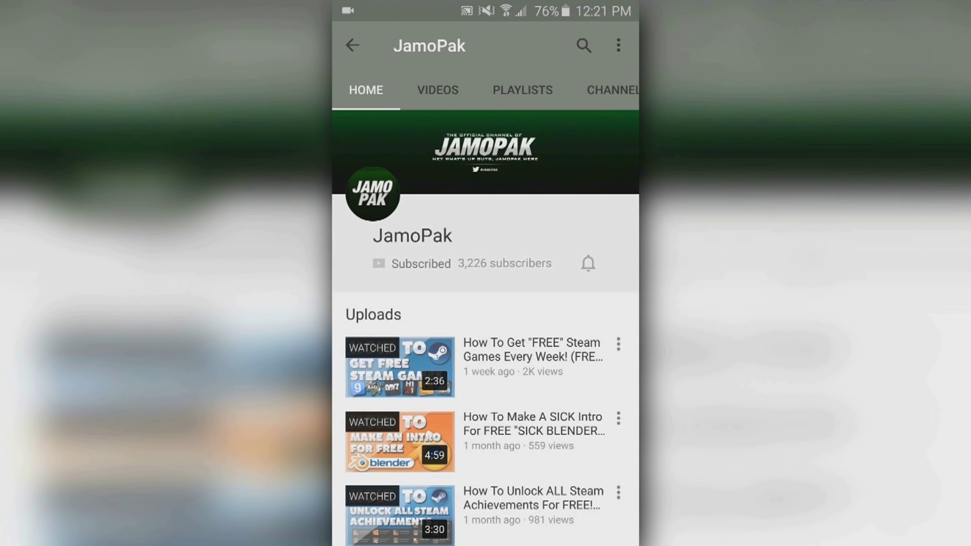
Step: Tap the bell next to Subscribed to enable all JamoPak notifications
click(587, 262)
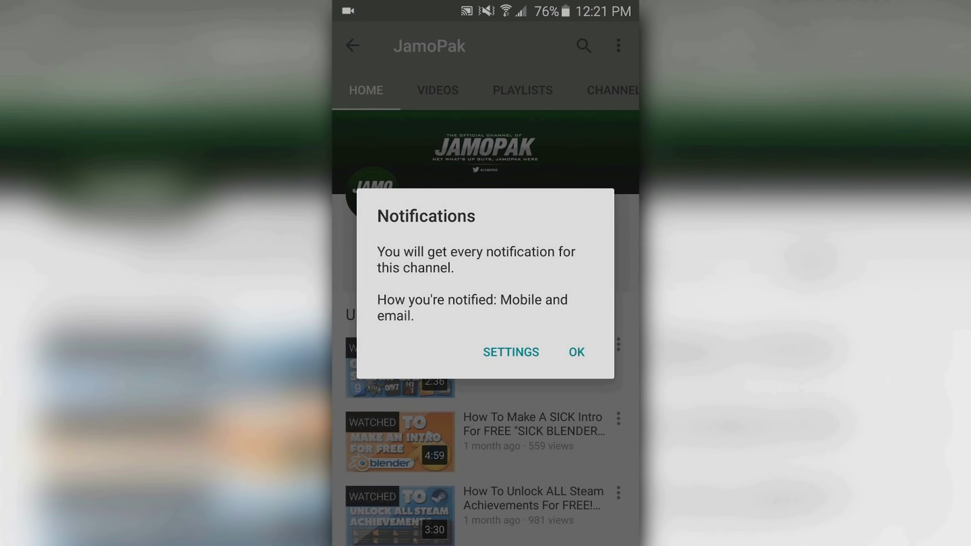